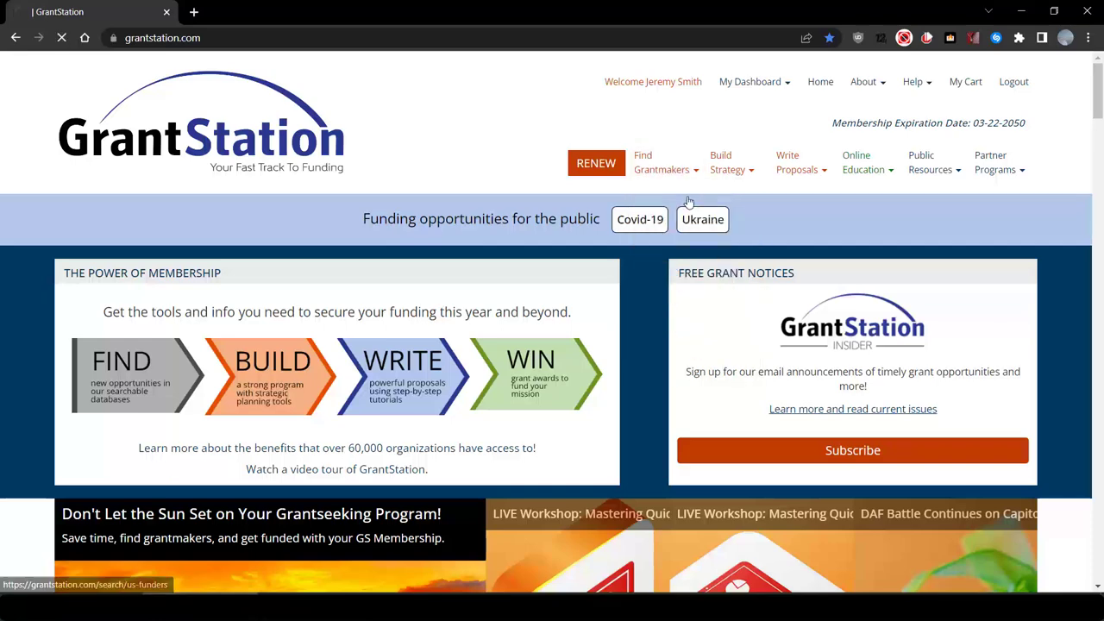
Start a grantmaker search scoped to Connecticut and national funders.
{"action": "left_click", "coordinate": [662, 162]}
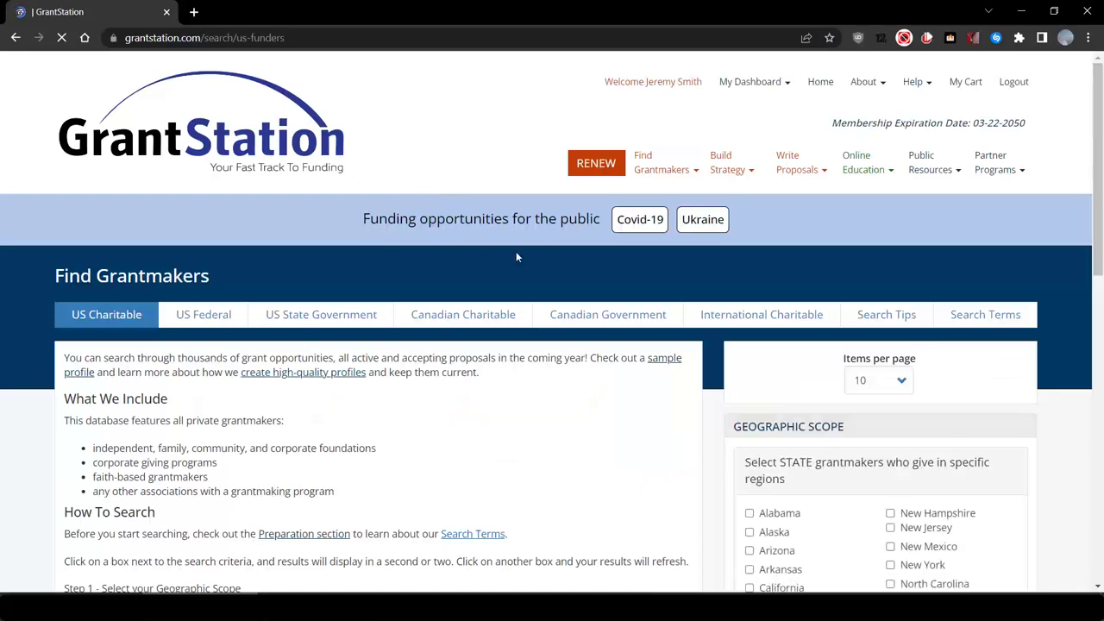
{"action": "scroll", "scroll_direction": "down", "scroll_amount": 3}
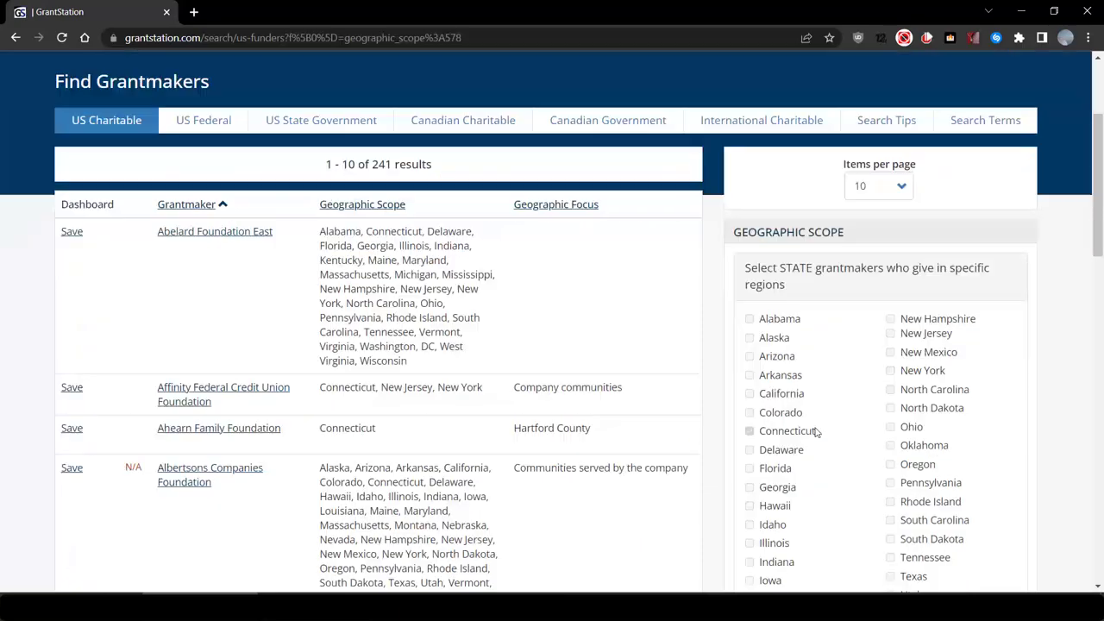
{"action": "scroll", "scroll_direction": "down", "scroll_amount": 3}
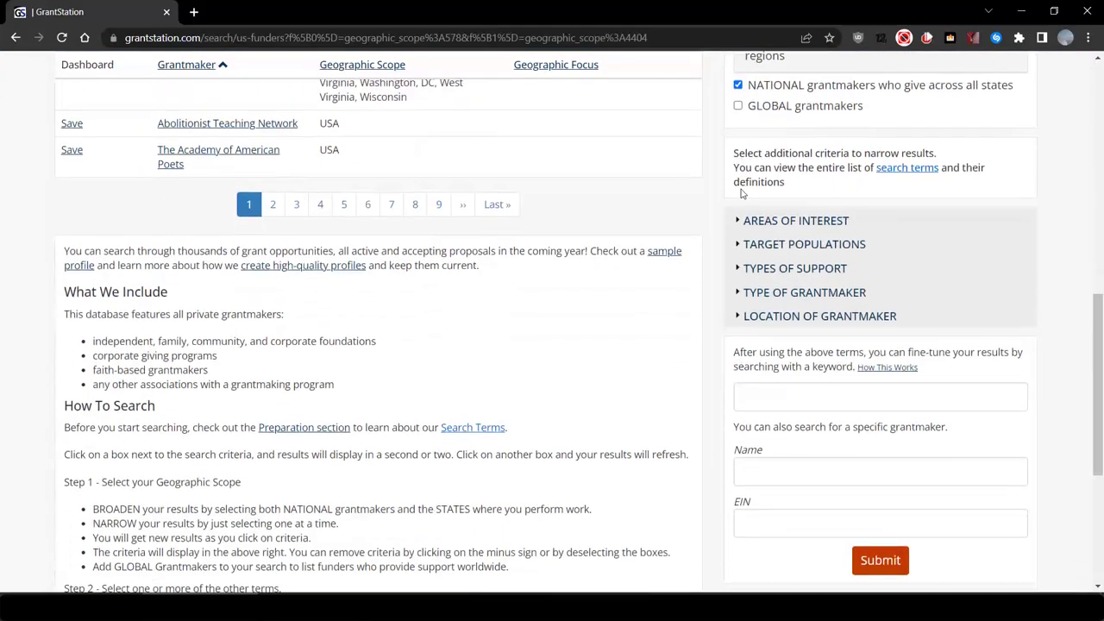
Add STEM Education under the Education area of interest to the search.
{"action": "left_click", "coordinate": [795, 221]}
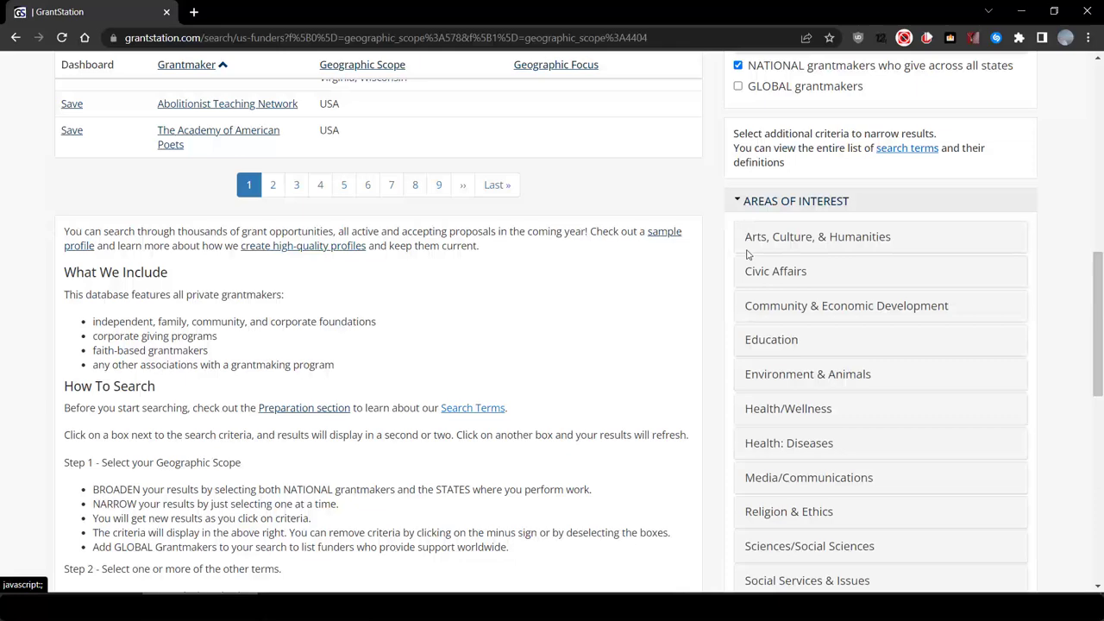
{"action": "left_click", "coordinate": [770, 338]}
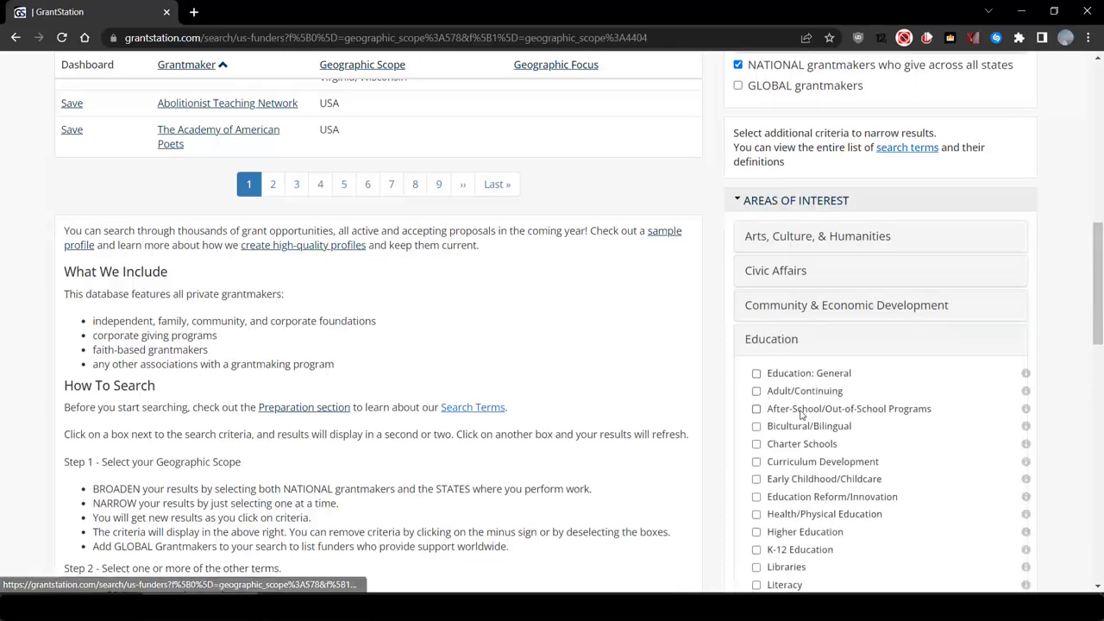
{"action": "scroll", "scroll_direction": "down", "scroll_amount": 3}
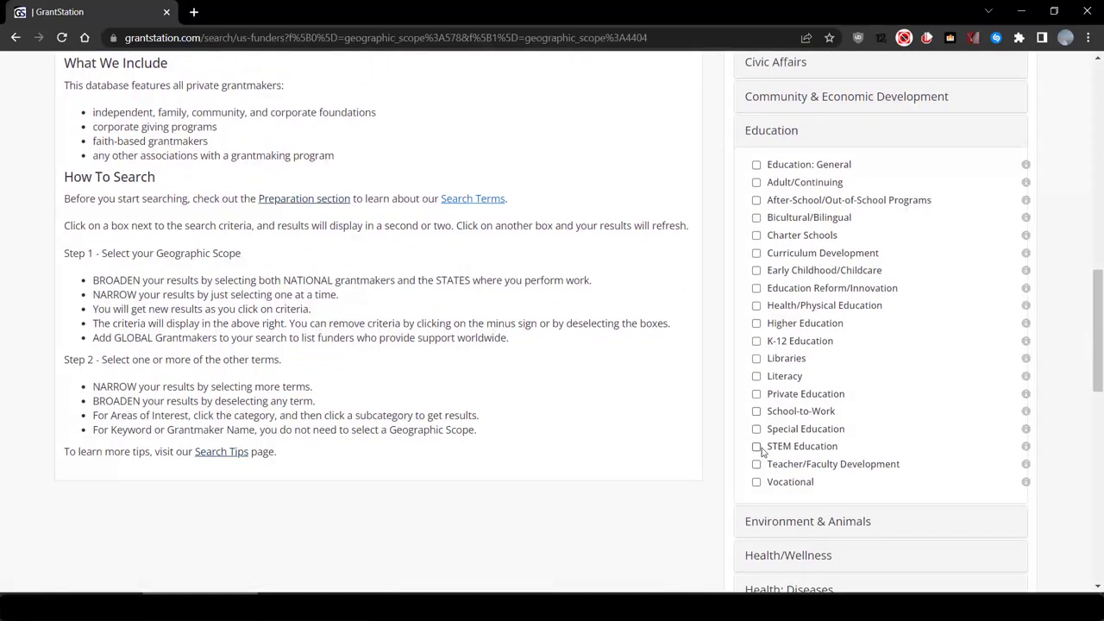
{"action": "left_click", "coordinate": [755, 445]}
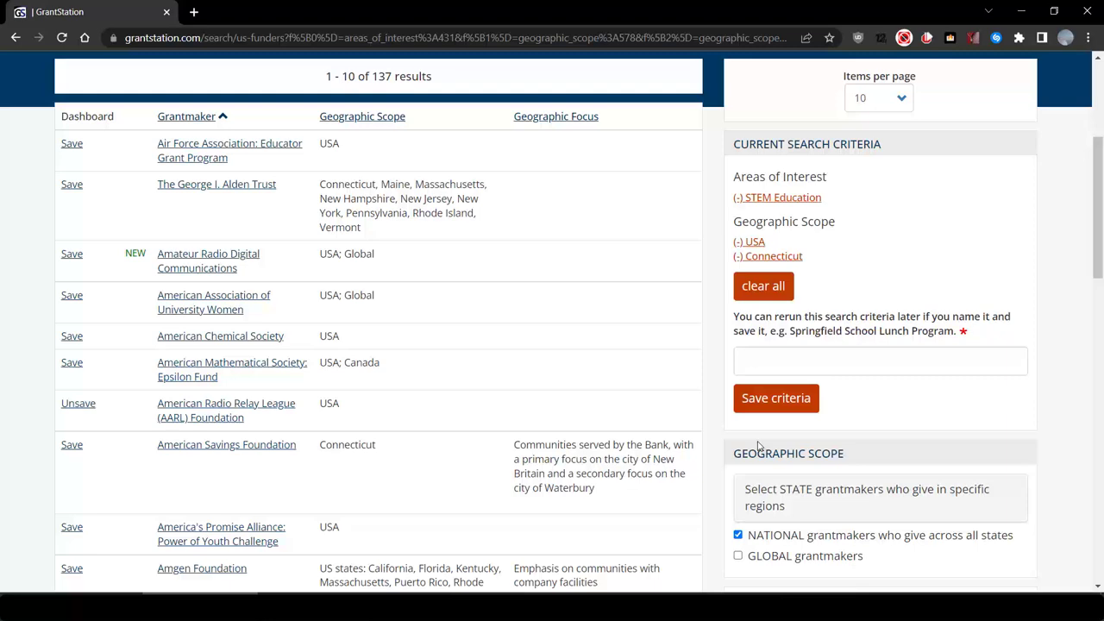
Add Minorities as the target population, narrowing the results to nine funders.
{"action": "scroll", "scroll_direction": "down", "scroll_amount": 3}
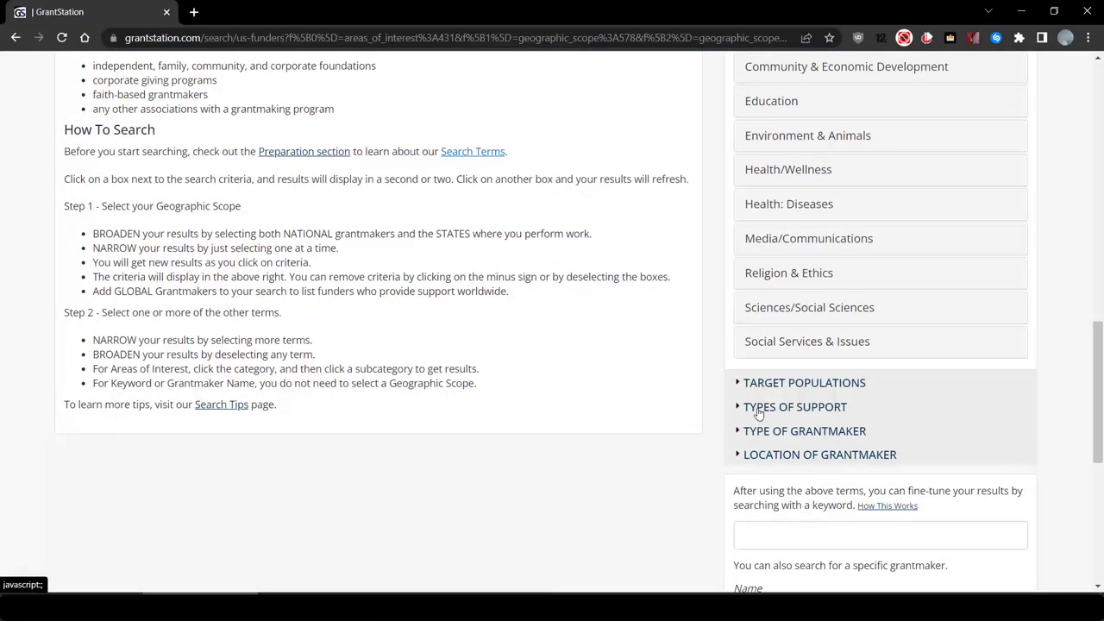
{"action": "left_click", "coordinate": [804, 383]}
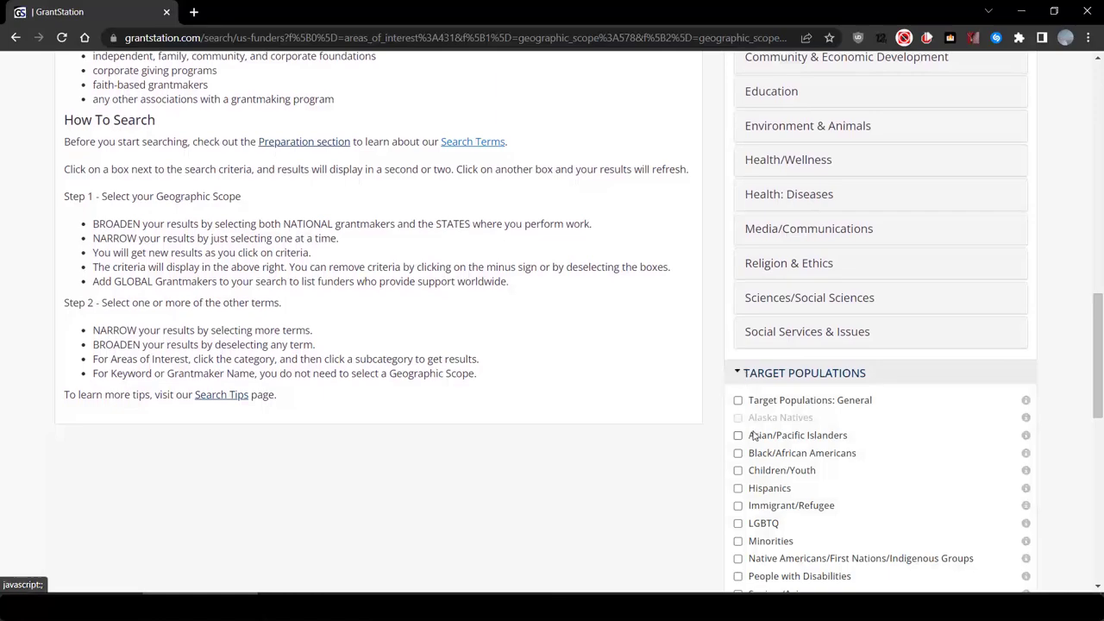
{"action": "scroll", "scroll_direction": "down", "scroll_amount": 3}
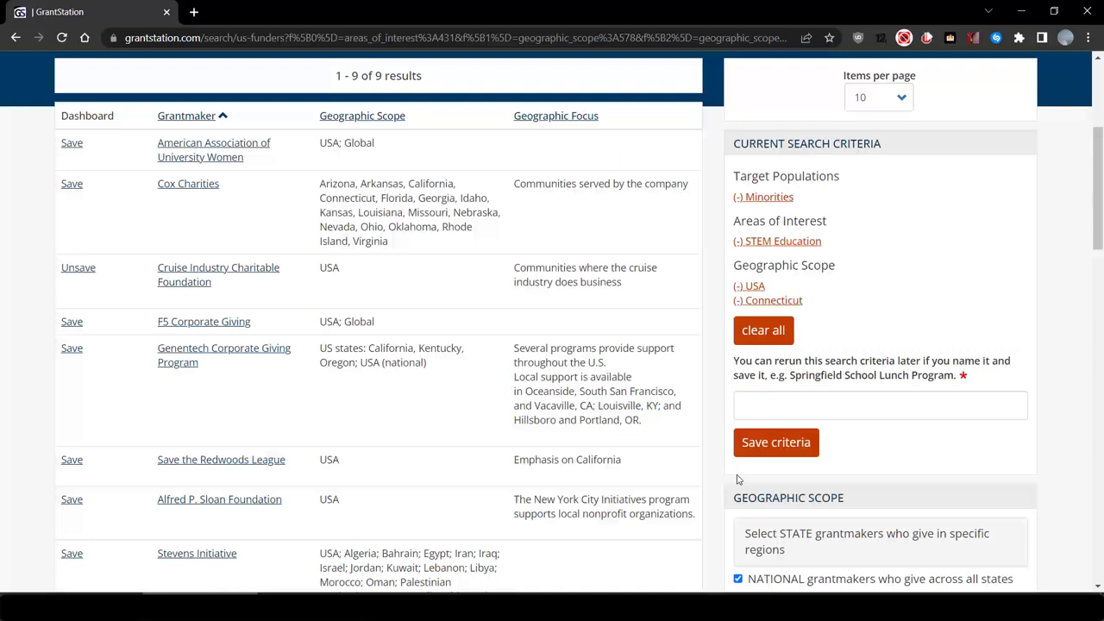
{"action": "mouse_move", "coordinate": [493, 377]}
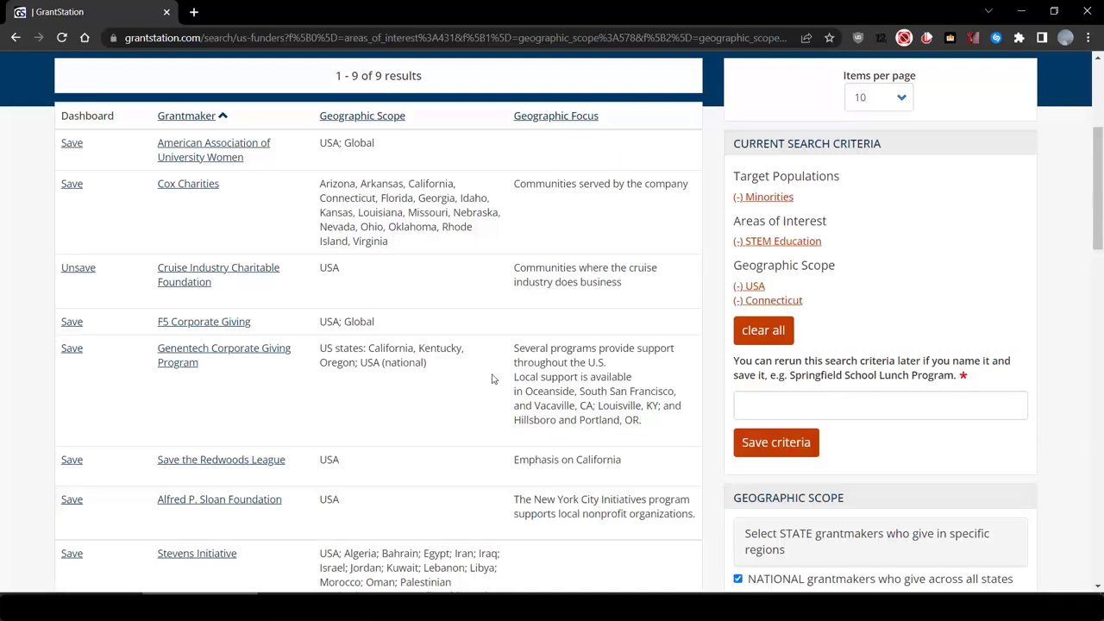
{"action": "mouse_move", "coordinate": [211, 191]}
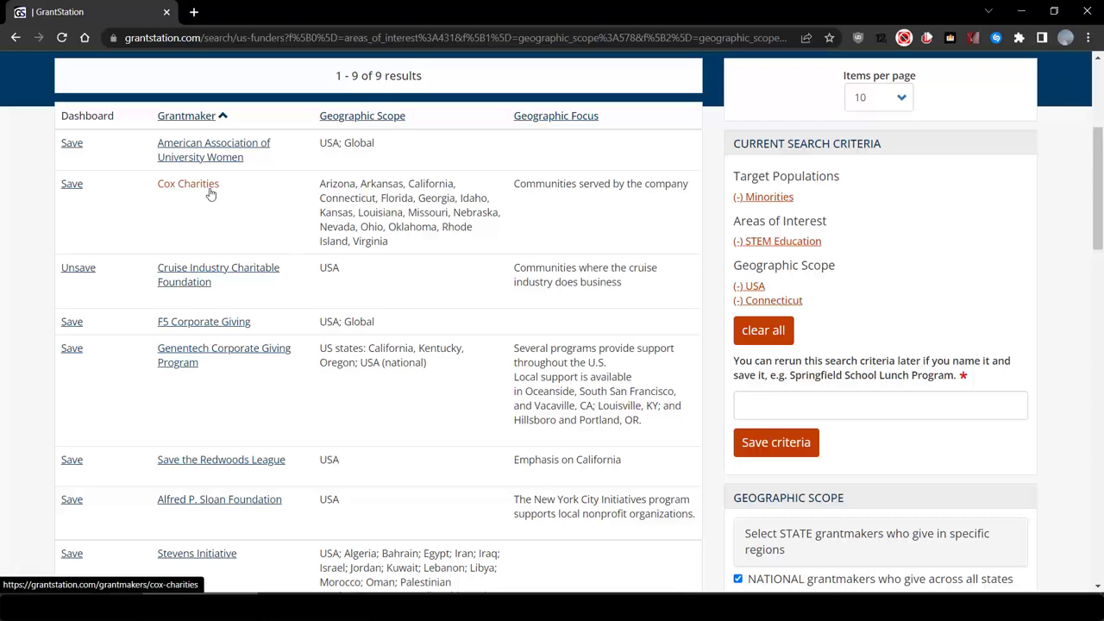
Review the Cox Charities funder profile, its regions served and interests.
{"action": "left_click", "coordinate": [188, 183]}
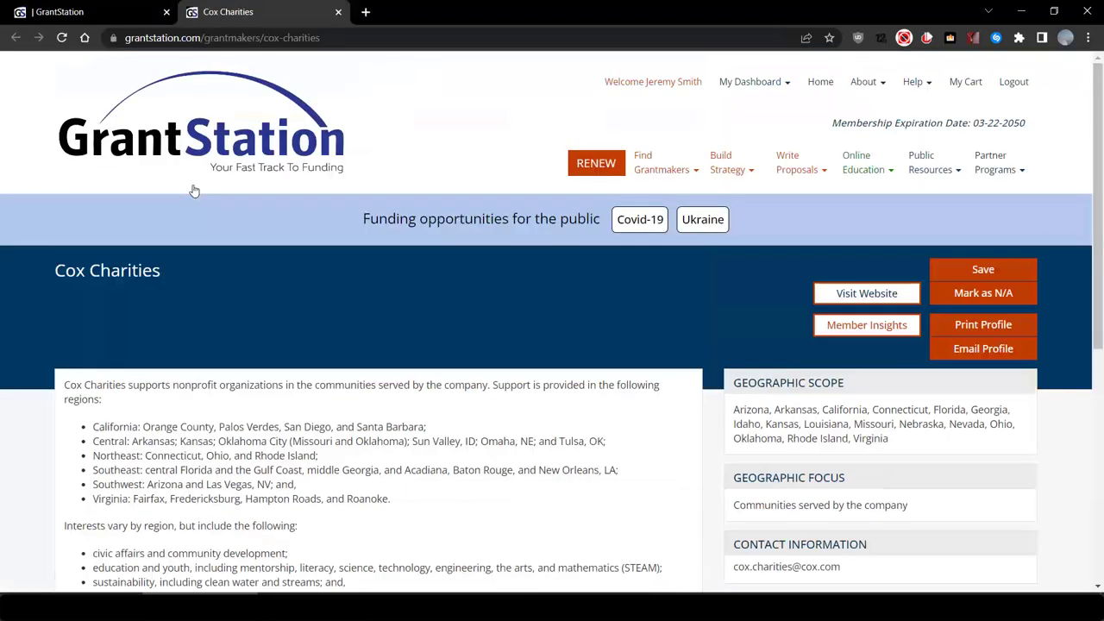
{"action": "scroll", "scroll_direction": "down", "scroll_amount": 3}
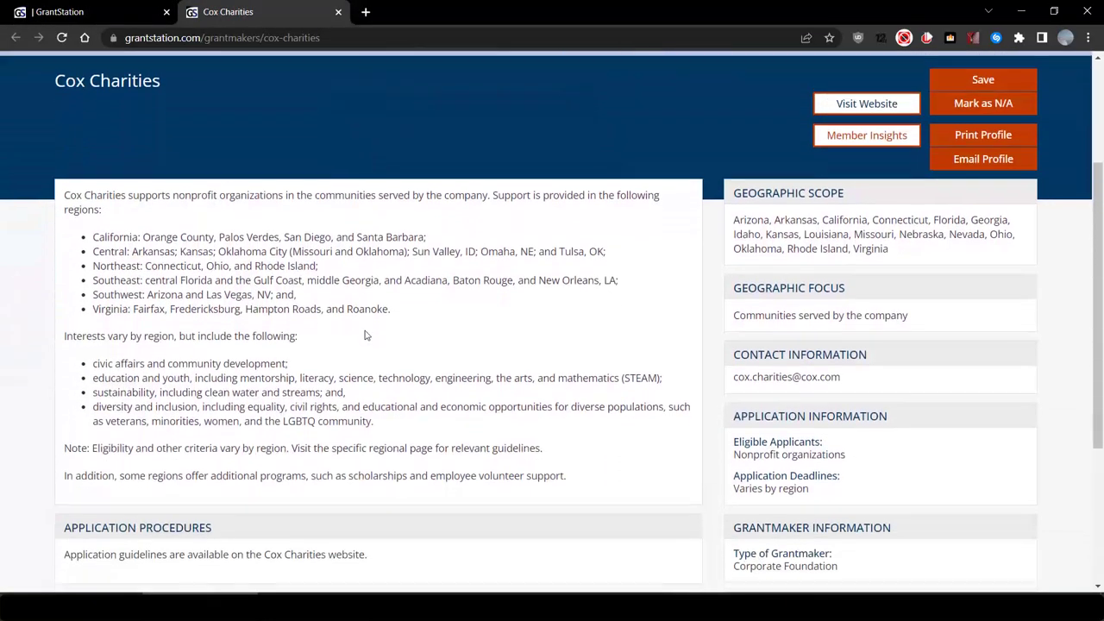
{"action": "scroll", "scroll_direction": "down", "scroll_amount": 3}
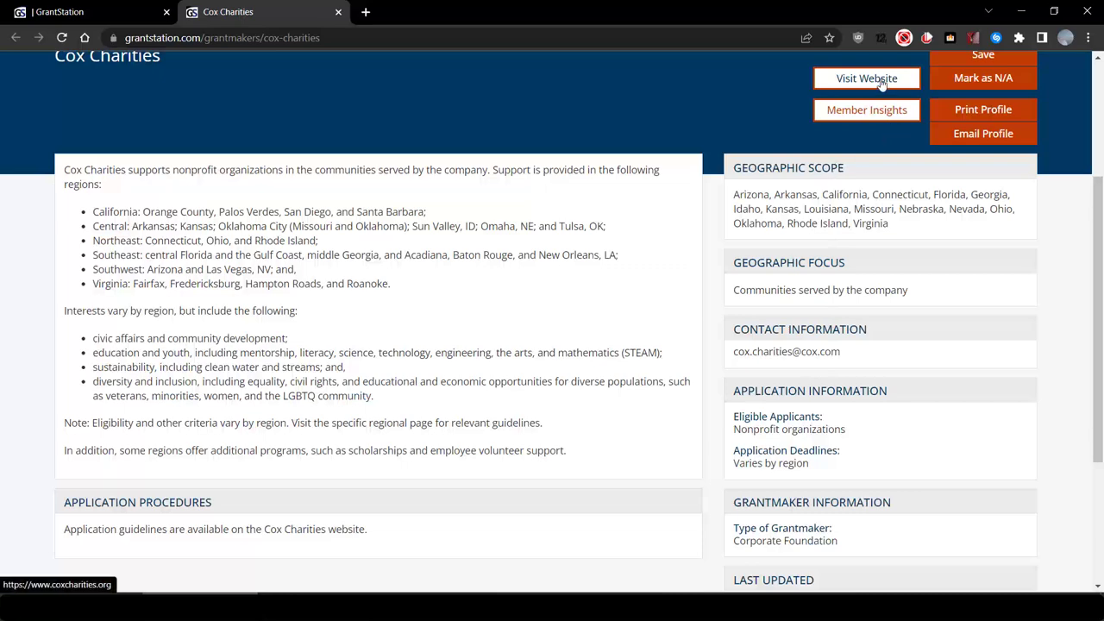
Visit the Cox Charities website and read the Northeast region's charitable giving overview.
{"action": "left_click", "coordinate": [866, 78]}
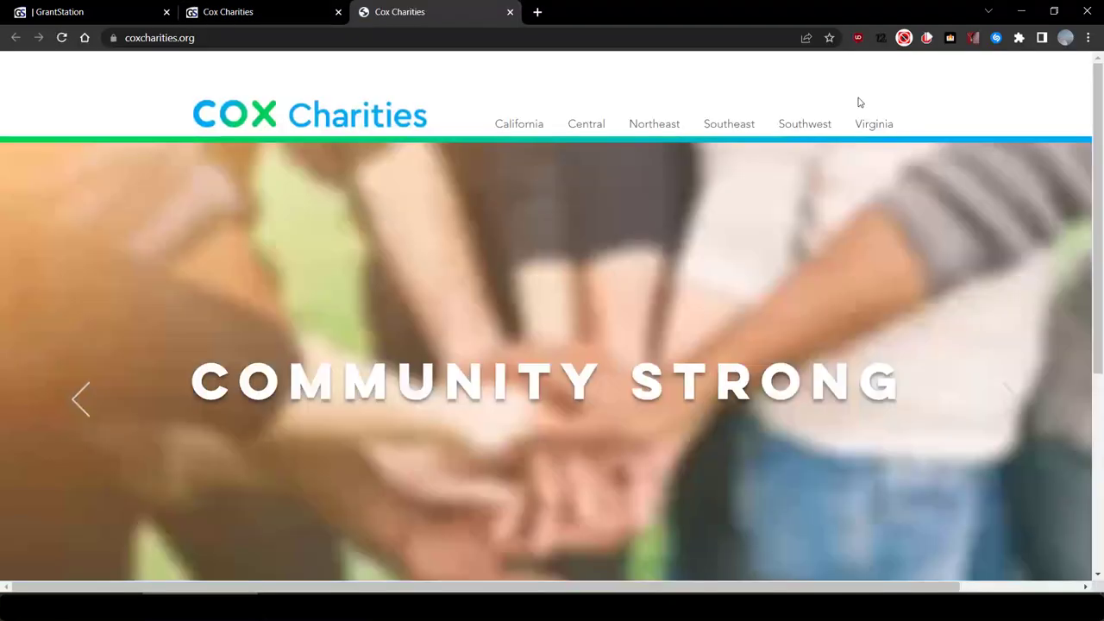
{"action": "mouse_move", "coordinate": [654, 124]}
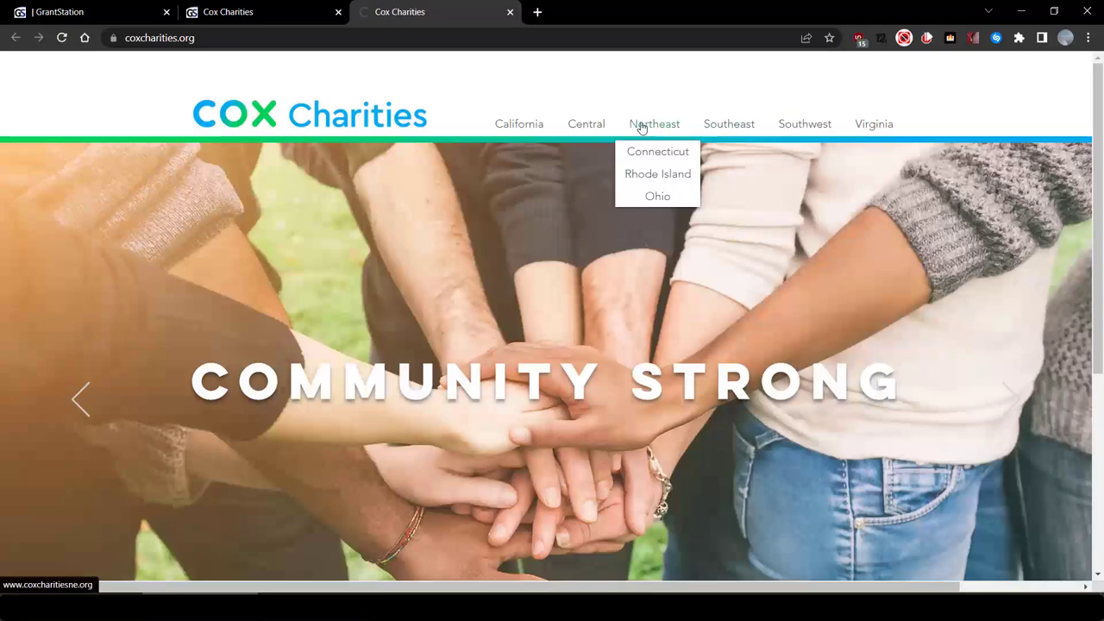
{"action": "left_click", "coordinate": [652, 125]}
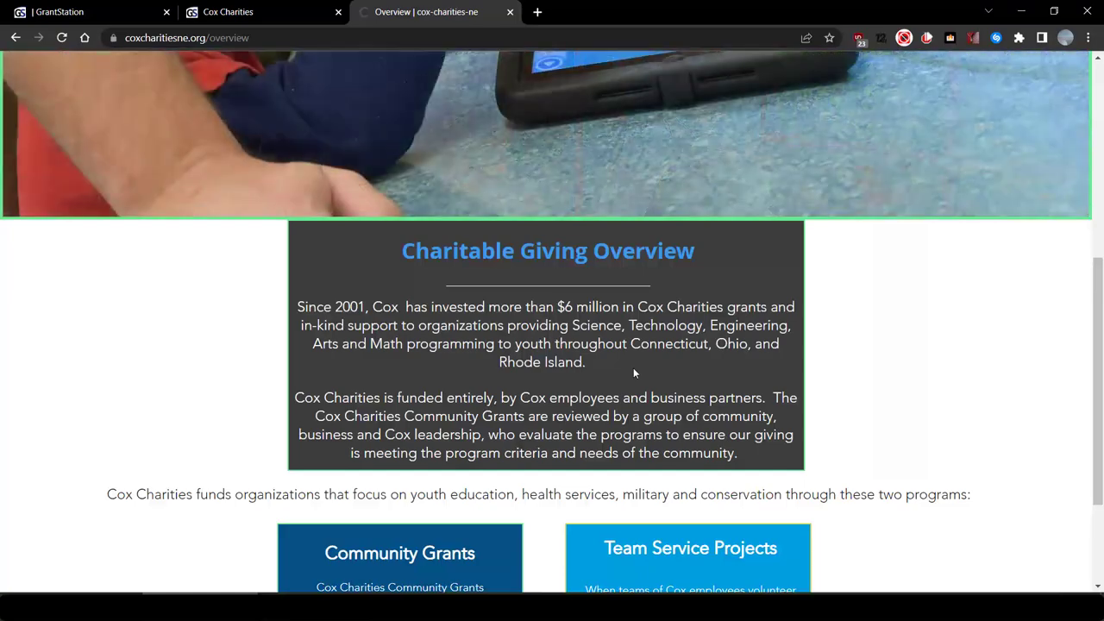
{"action": "scroll", "scroll_direction": "down", "scroll_amount": 3}
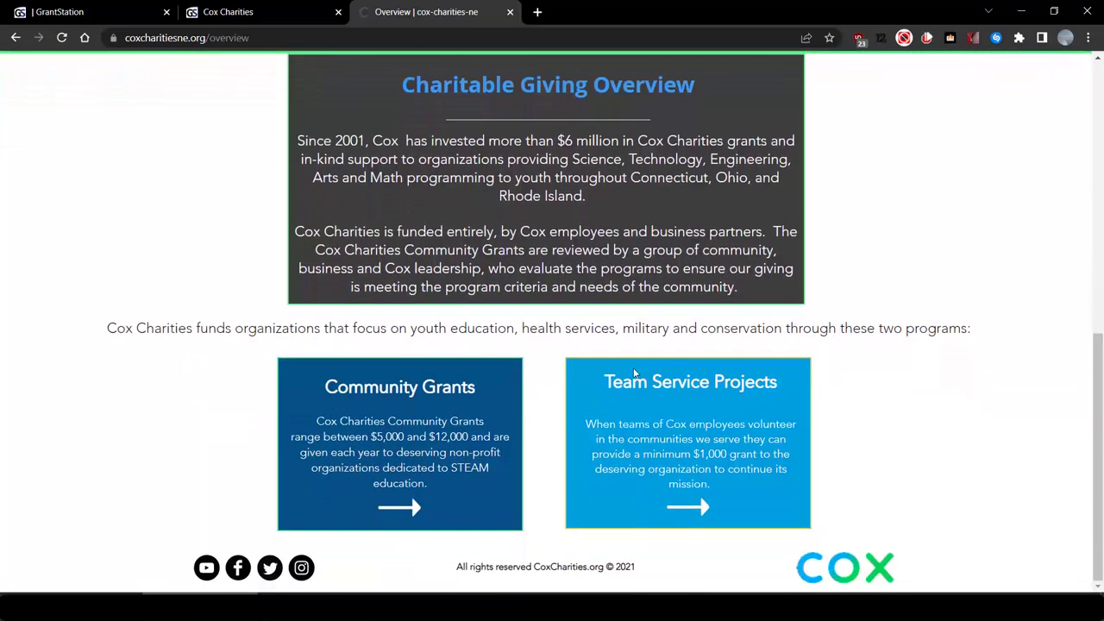
{"action": "mouse_move", "coordinate": [534, 448]}
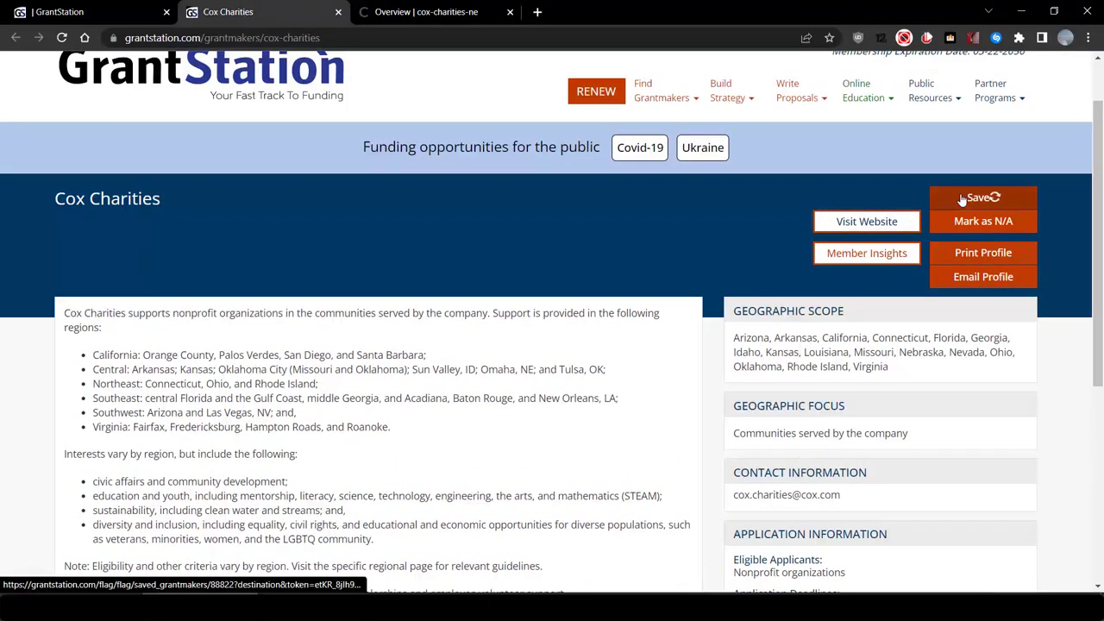
Save Cox Charities as a funder of interest.
{"action": "left_click", "coordinate": [983, 196]}
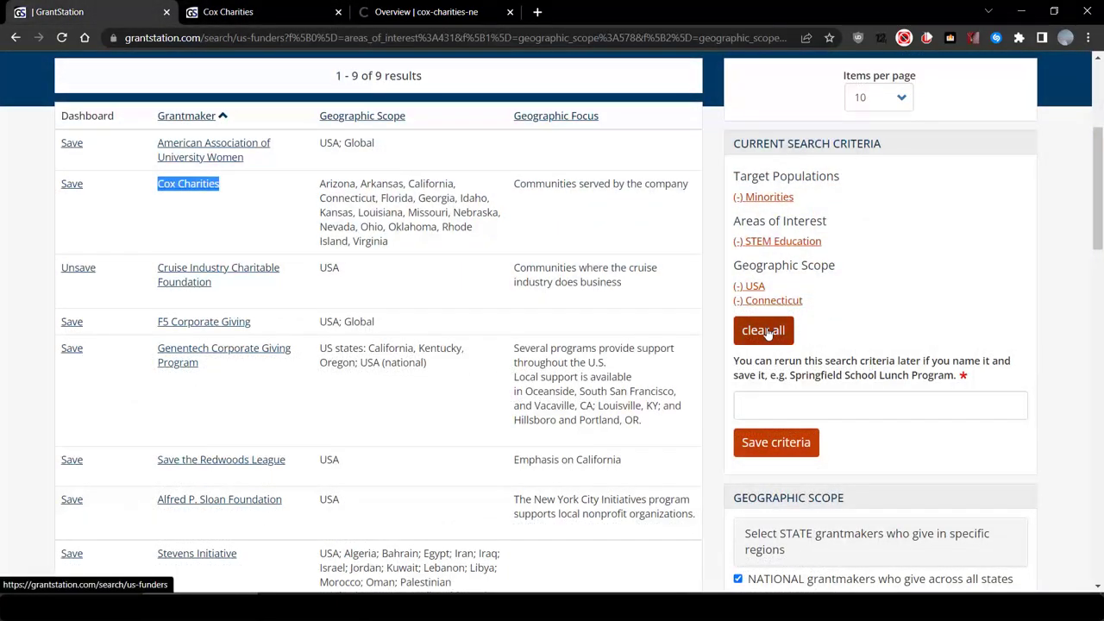
Clear the search criteria and scope a new search to Connecticut grantmakers.
{"action": "left_click", "coordinate": [762, 331]}
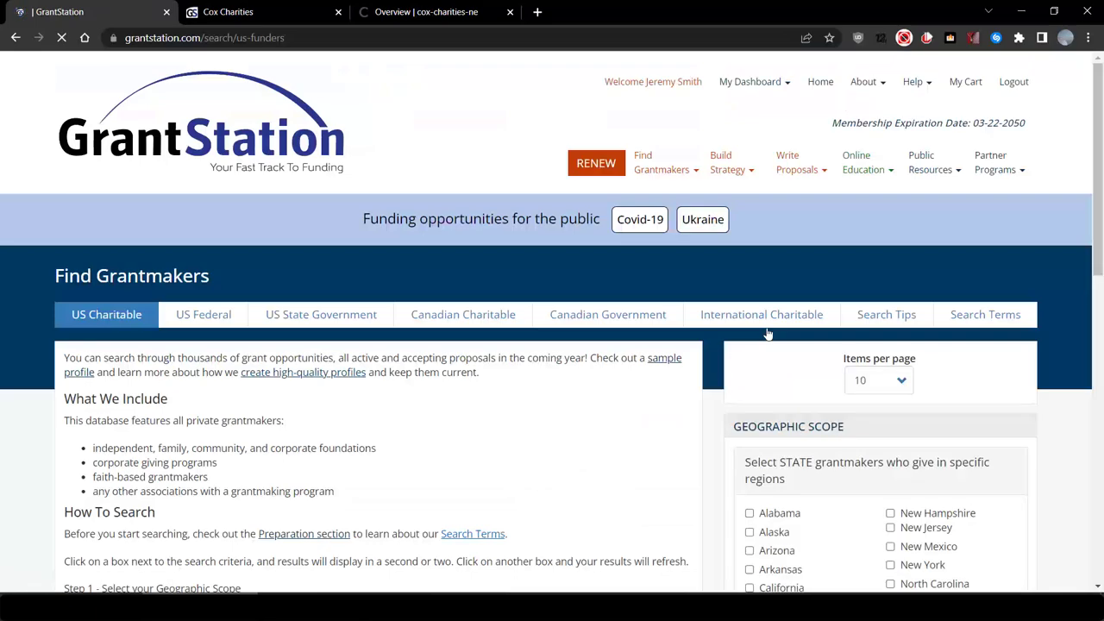
{"action": "scroll", "scroll_direction": "down", "scroll_amount": 3}
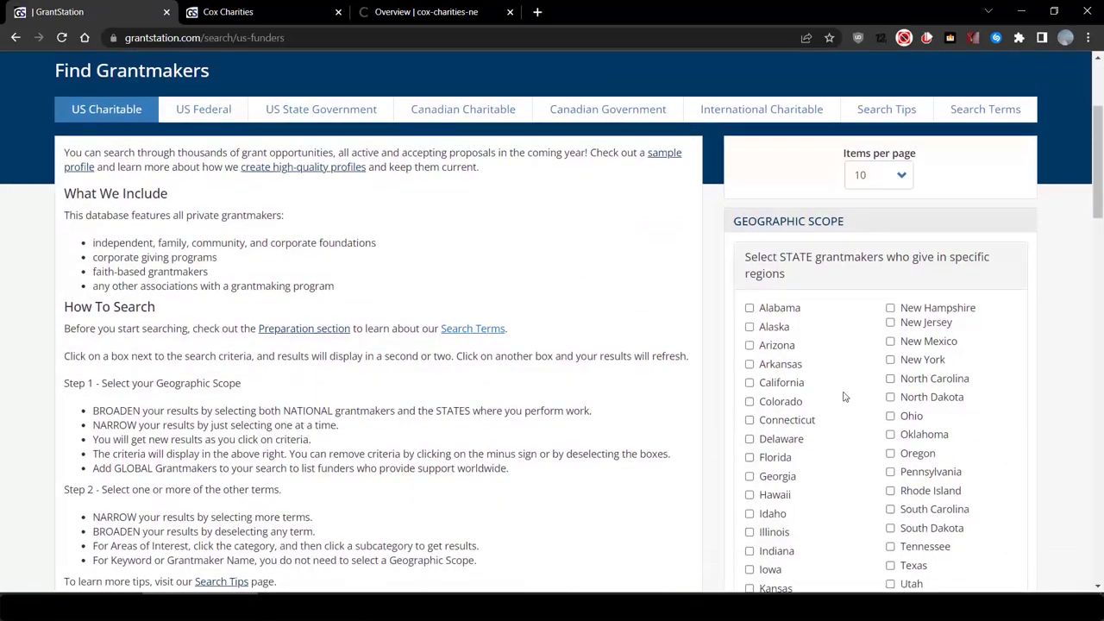
{"action": "left_click", "coordinate": [749, 419]}
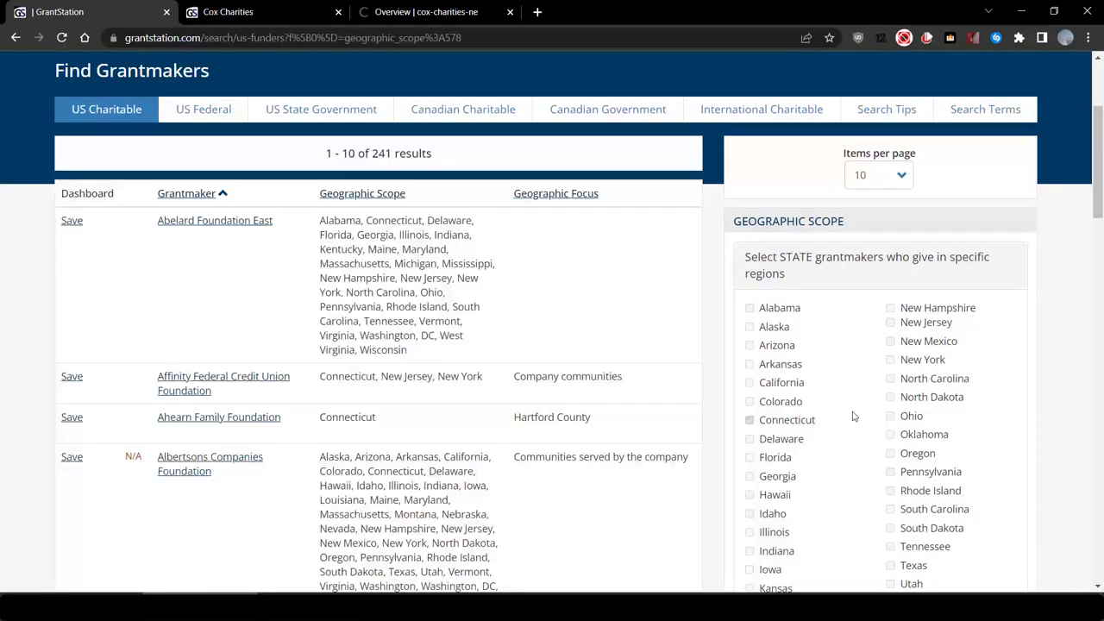
{"action": "left_click", "coordinate": [749, 420]}
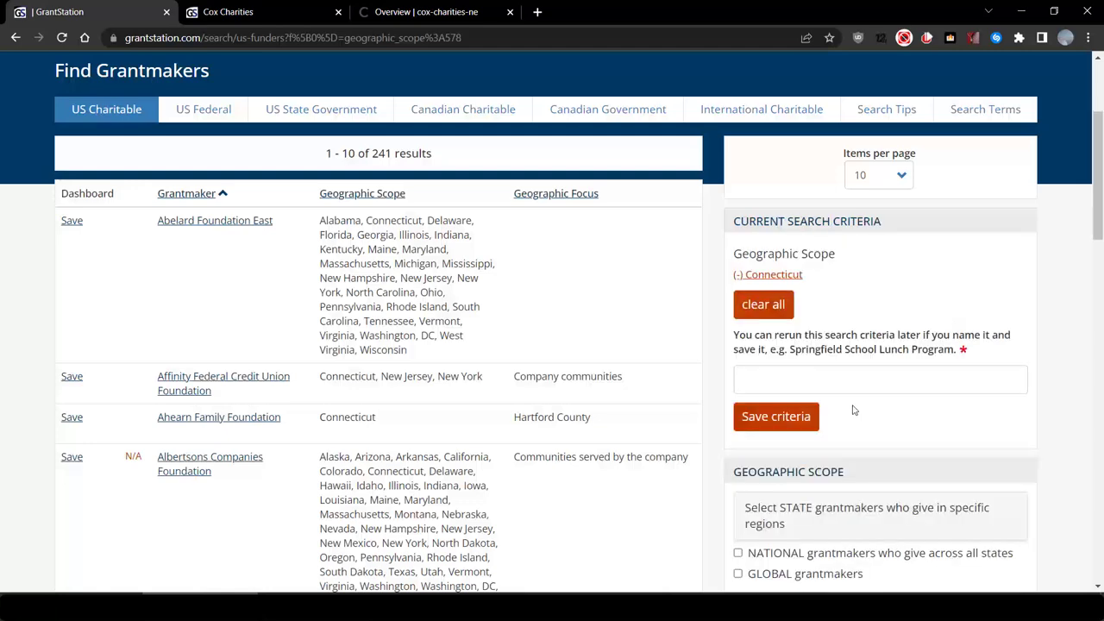
{"action": "scroll", "scroll_direction": "down", "scroll_amount": 3}
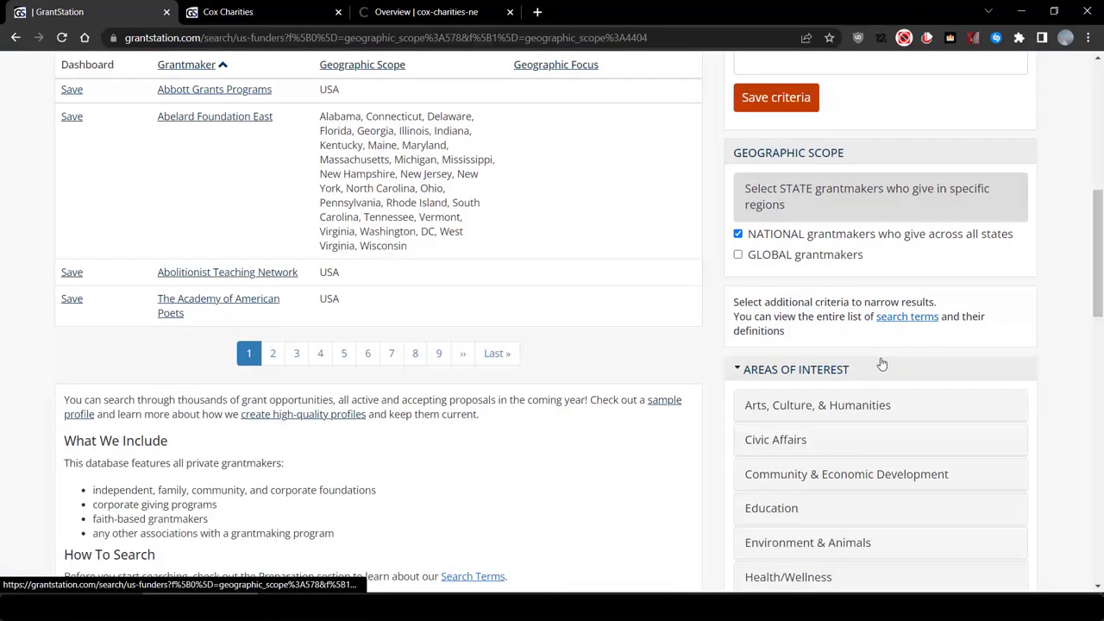
{"action": "scroll", "scroll_direction": "down", "scroll_amount": 3}
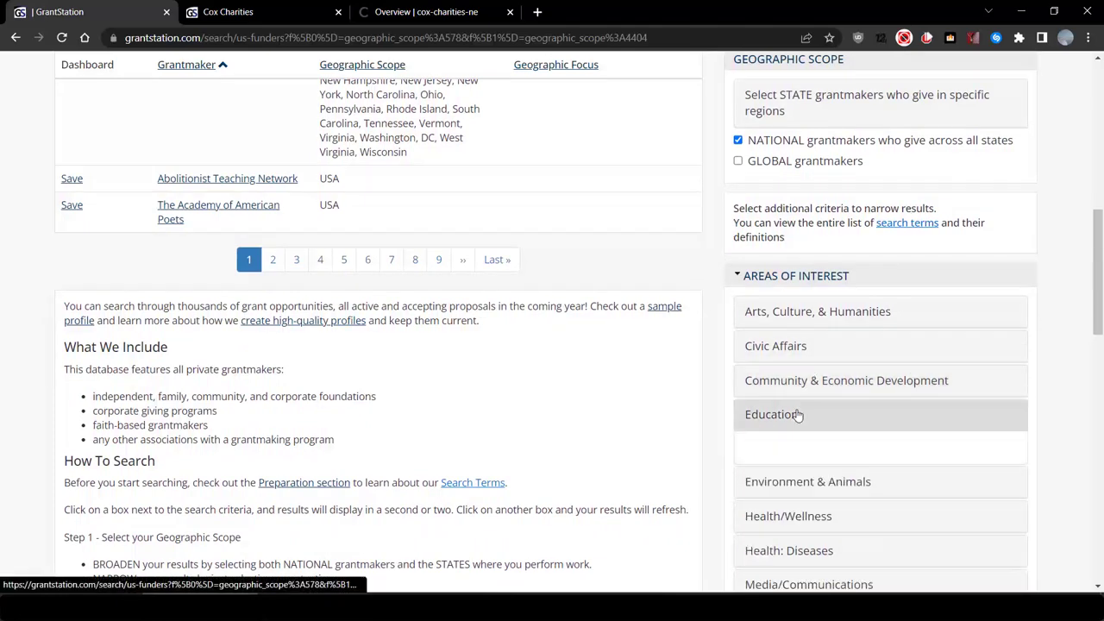
Add After-School/Out-of-School Programs under Education to the search.
{"action": "left_click", "coordinate": [771, 414]}
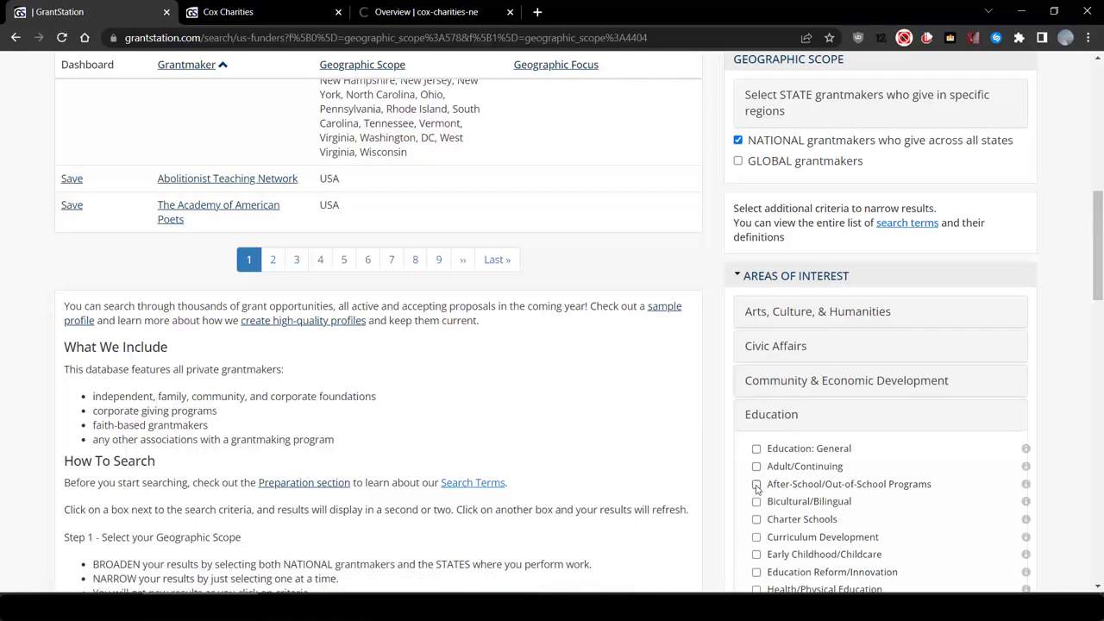
{"action": "left_click", "coordinate": [755, 483]}
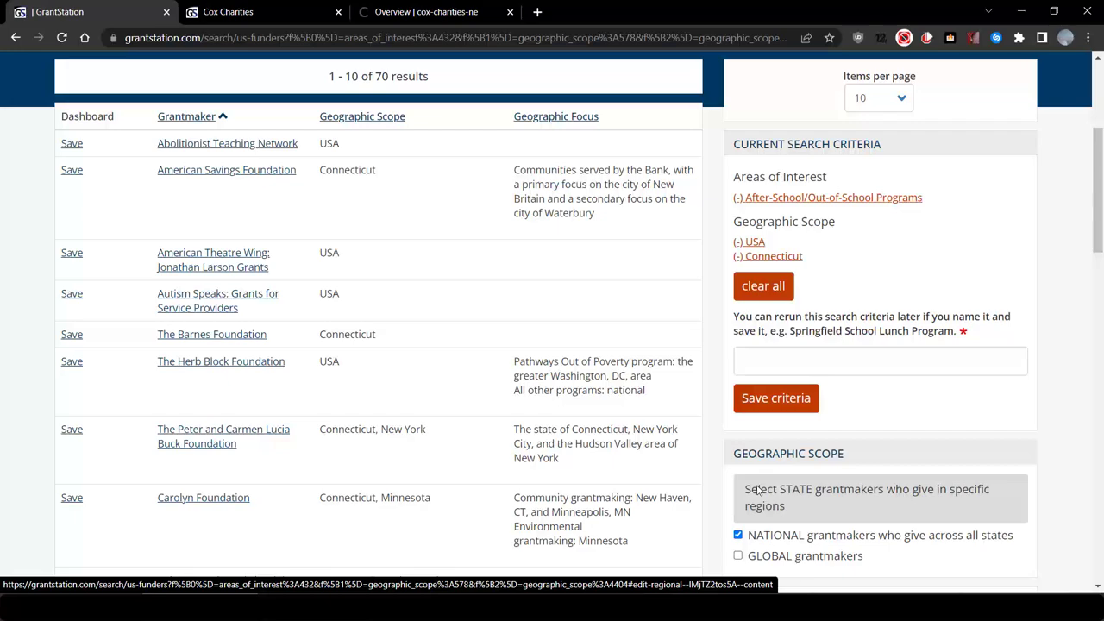
{"action": "scroll", "scroll_direction": "down", "scroll_amount": 3}
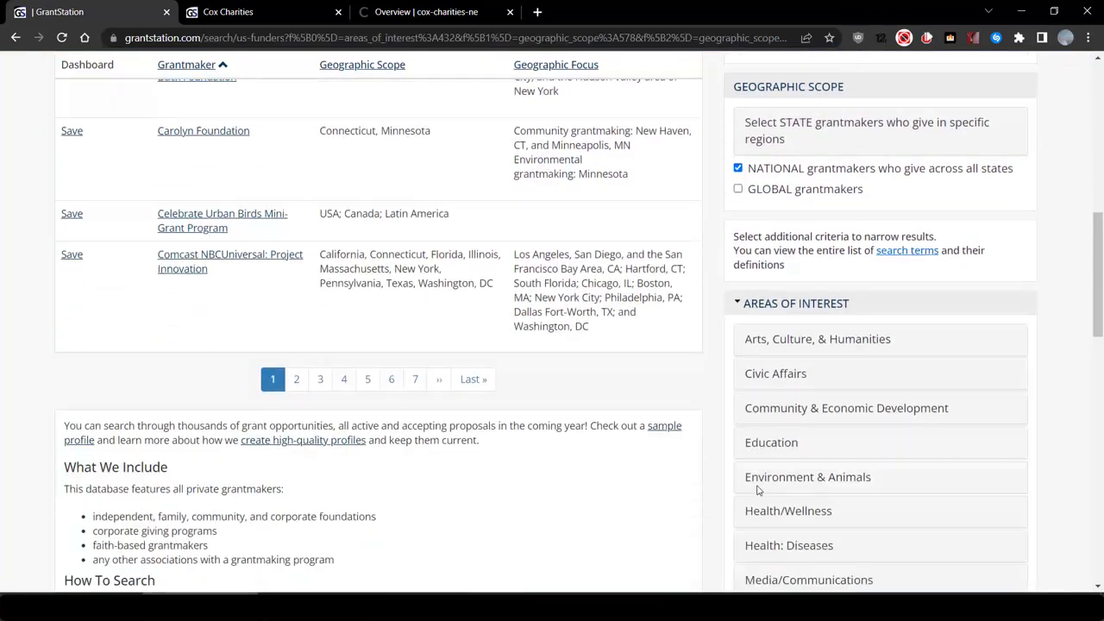
{"action": "scroll", "scroll_direction": "down", "scroll_amount": 3}
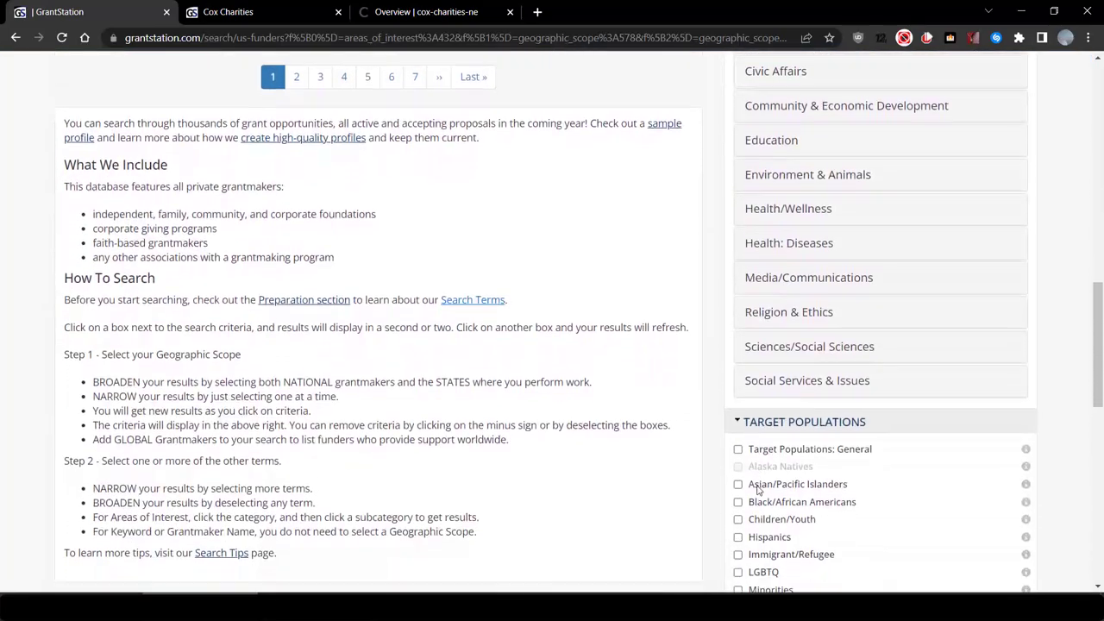
{"action": "scroll", "scroll_direction": "down", "scroll_amount": 3}
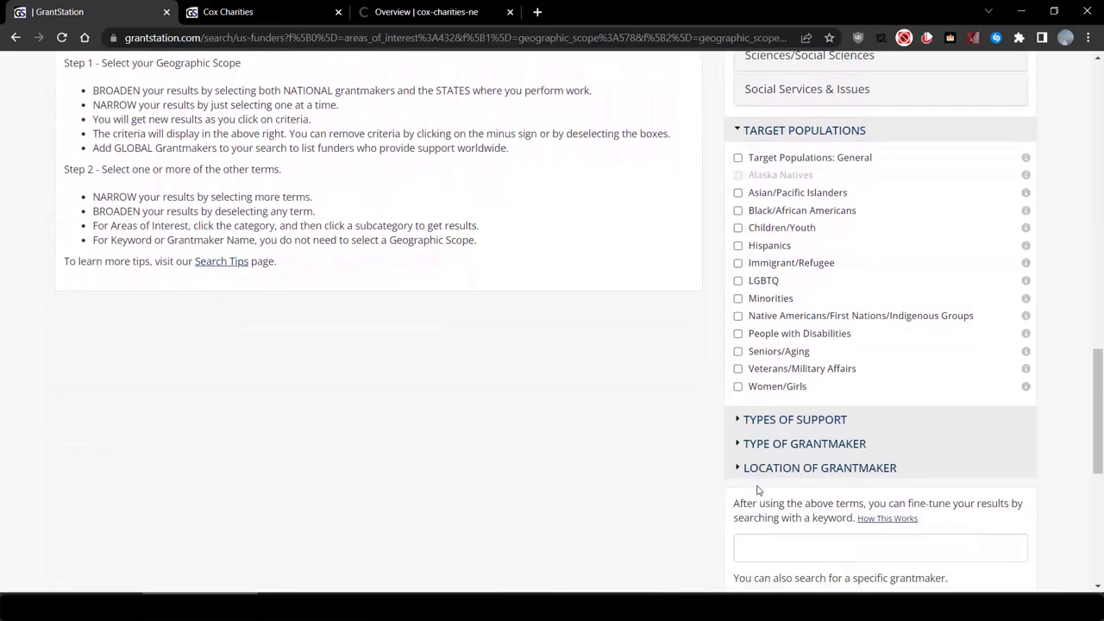
Add Equipment support and remove USA from the geographic scope, leaving 10 grantmakers.
{"action": "left_click", "coordinate": [793, 419]}
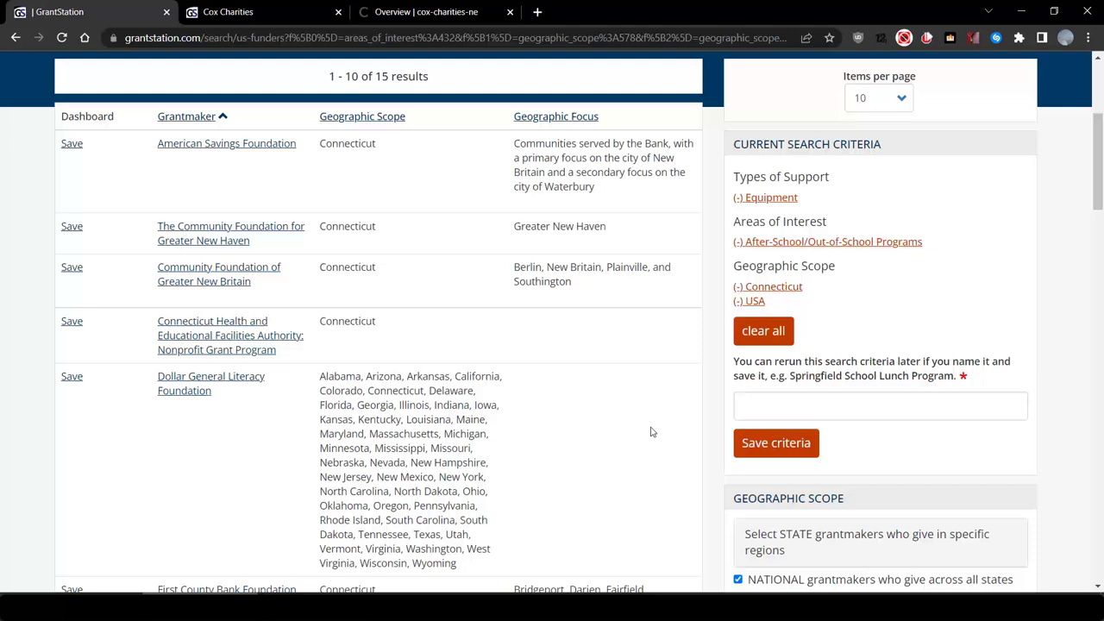
{"action": "mouse_move", "coordinate": [748, 300]}
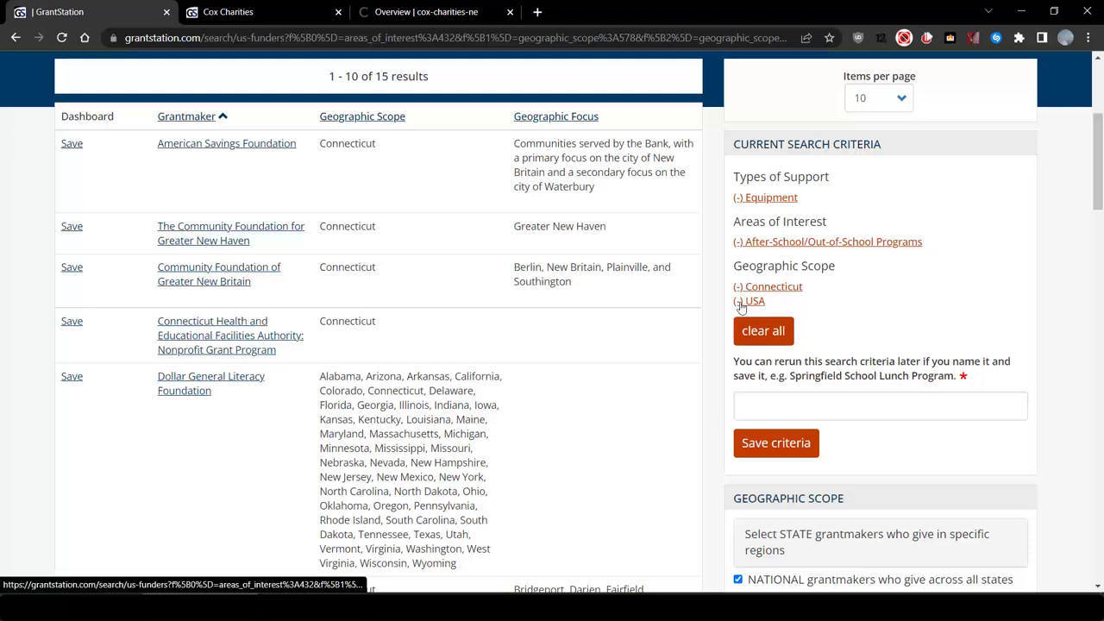
{"action": "left_click", "coordinate": [749, 300]}
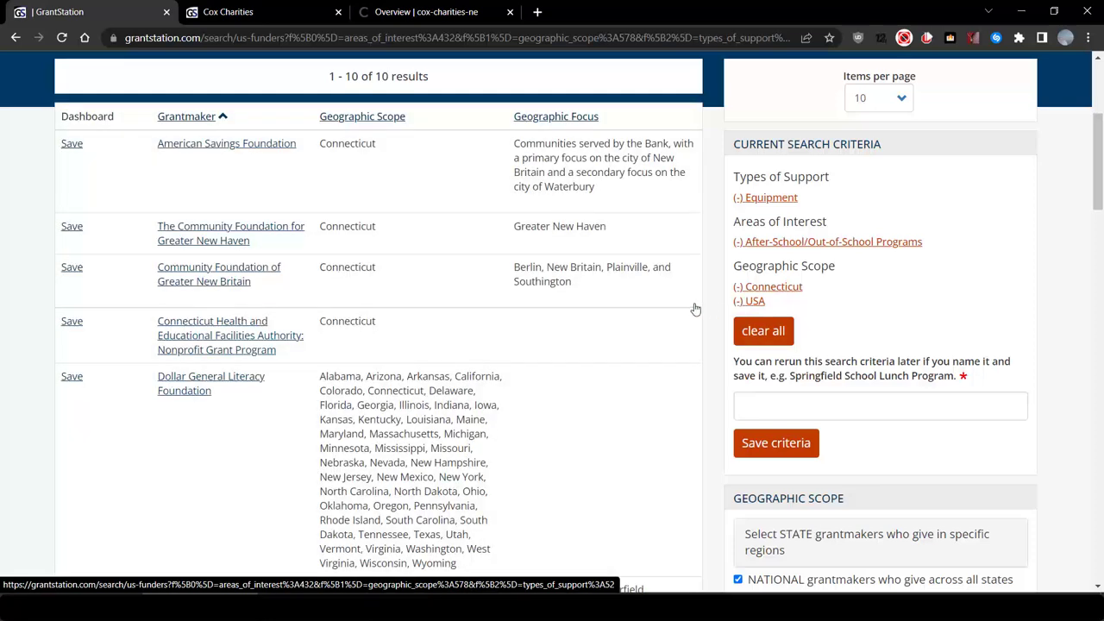
{"action": "left_click", "coordinate": [748, 300]}
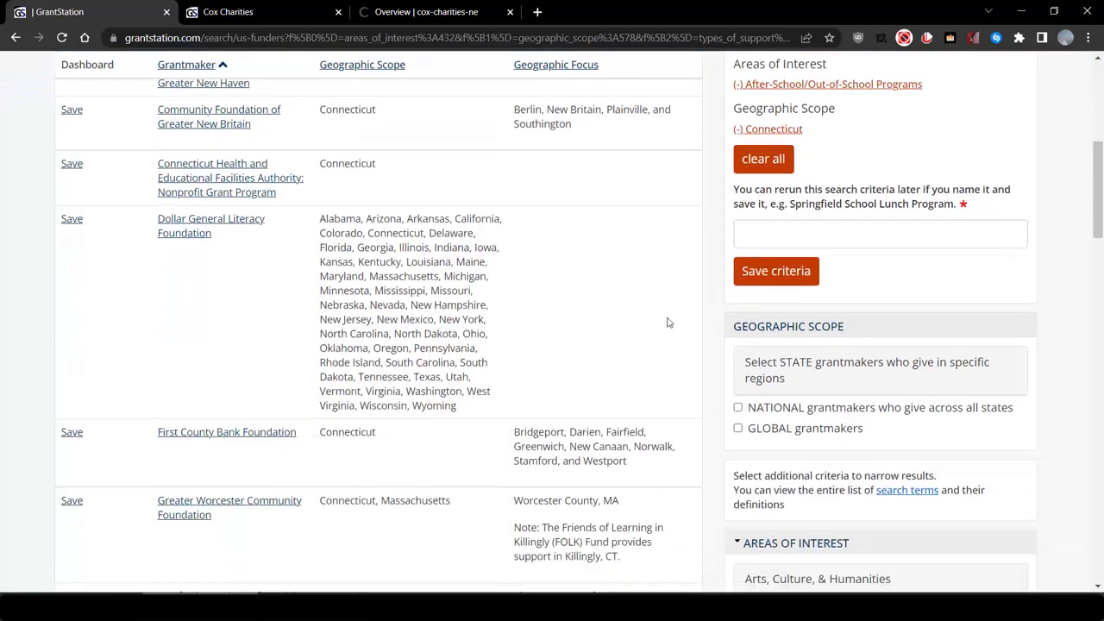
Review the NewAlliance Foundation profile's youth and education priorities and grants up to $25,000.
{"action": "scroll", "scroll_direction": "down", "scroll_amount": 3}
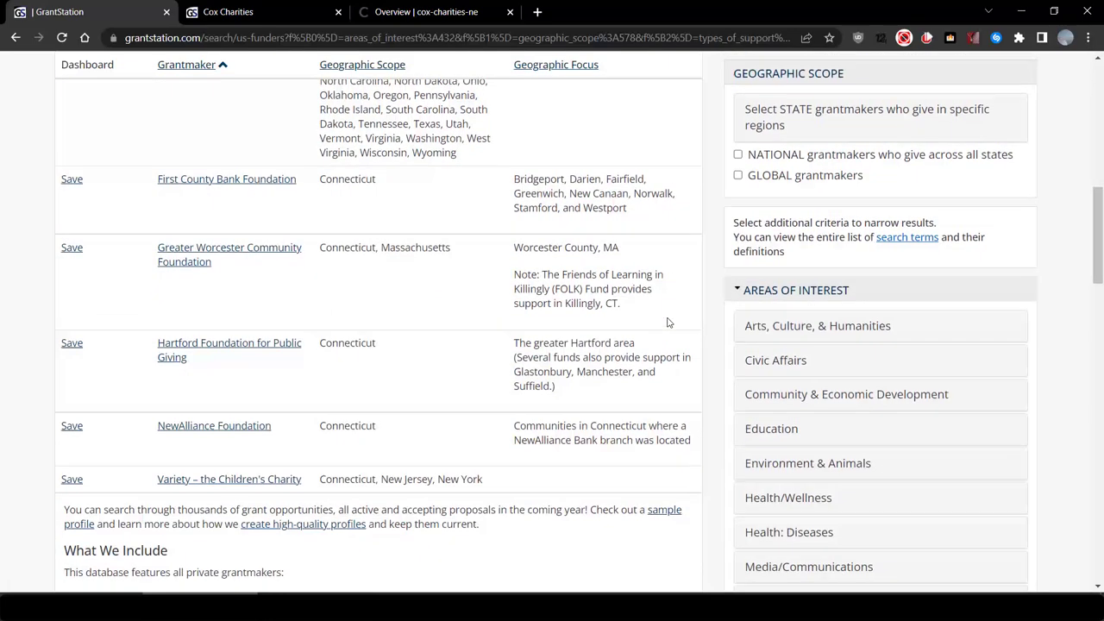
{"action": "left_click", "coordinate": [213, 424]}
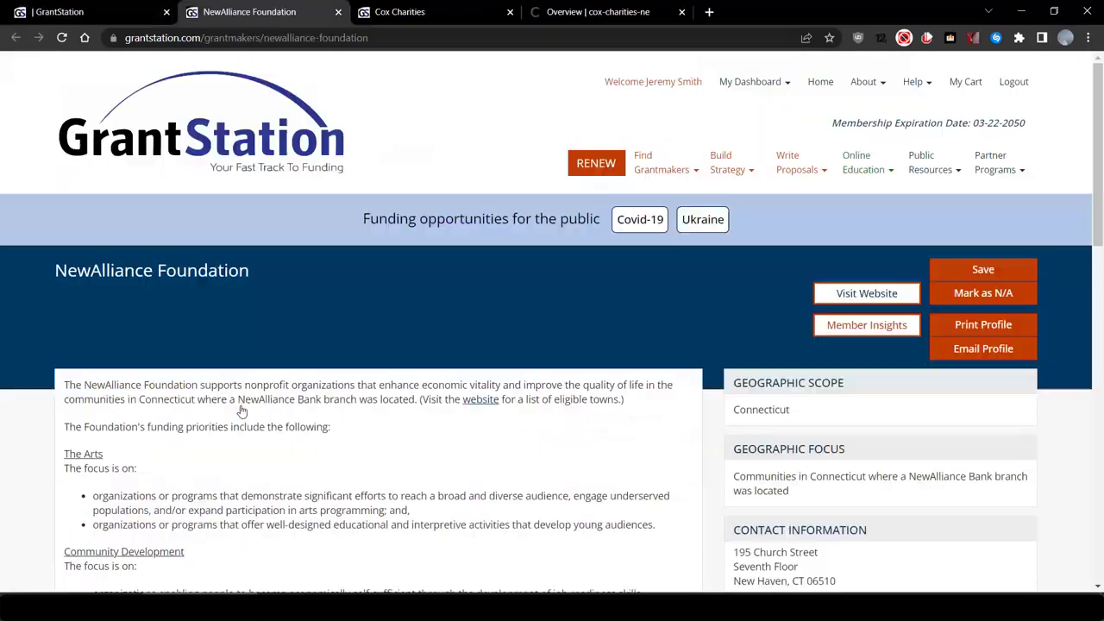
{"action": "scroll", "scroll_direction": "down", "scroll_amount": 3}
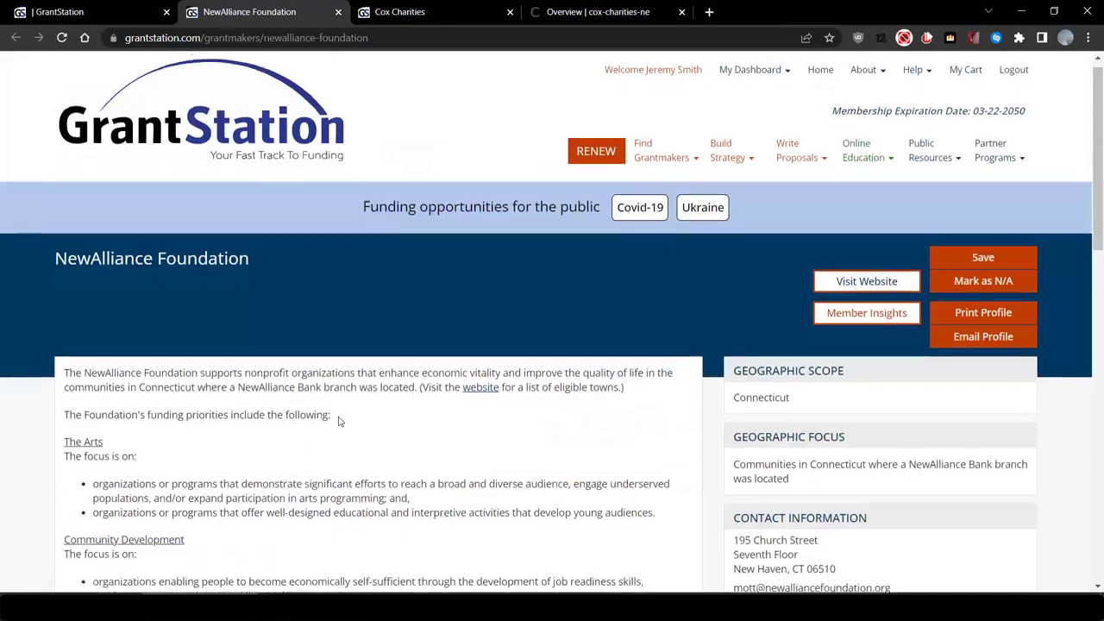
{"action": "scroll", "scroll_direction": "down", "scroll_amount": 3}
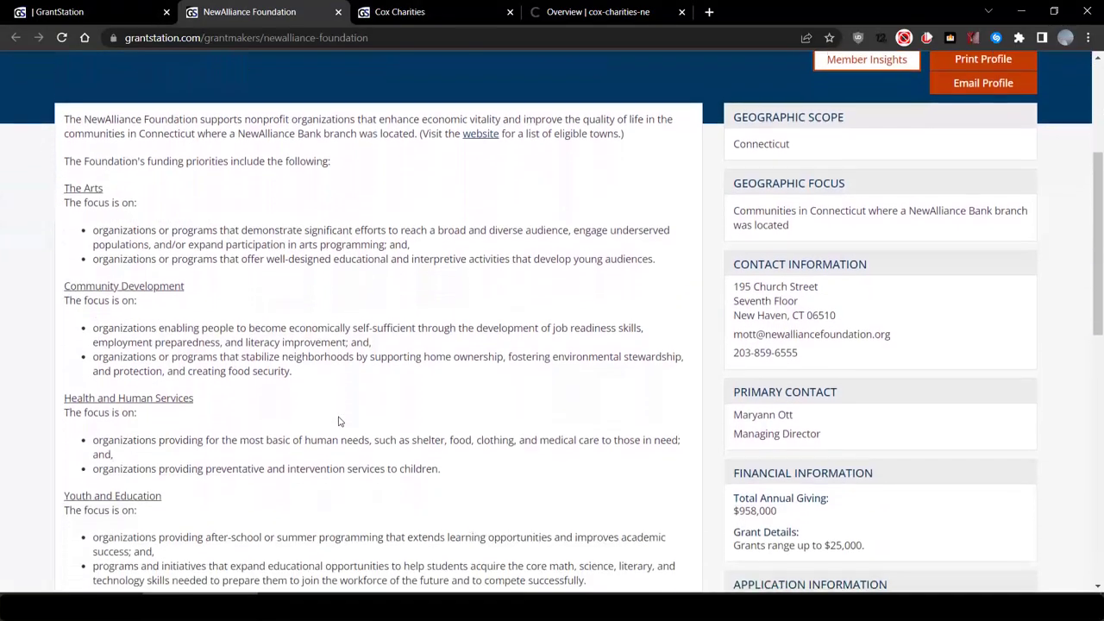
{"action": "scroll", "scroll_direction": "down", "scroll_amount": 3}
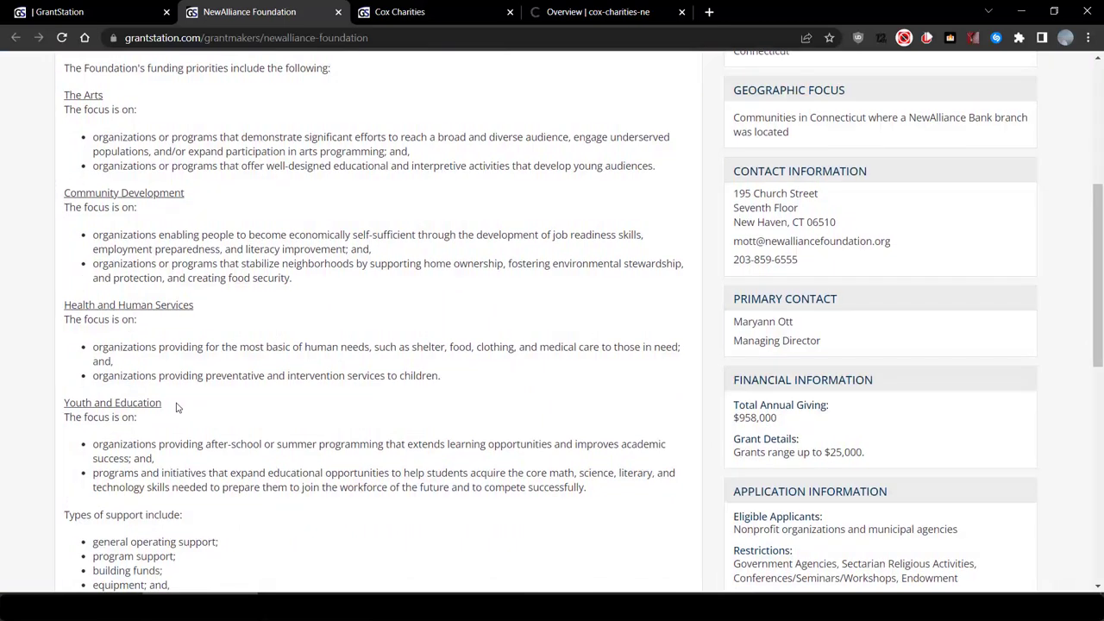
{"action": "mouse_move", "coordinate": [178, 410]}
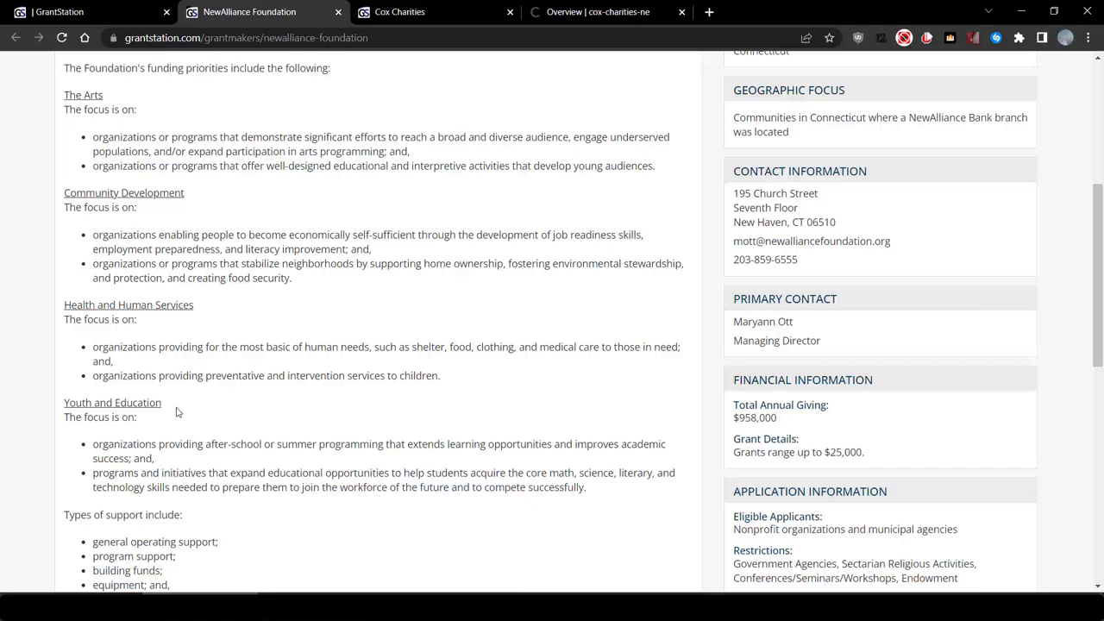
{"action": "mouse_move", "coordinate": [300, 486]}
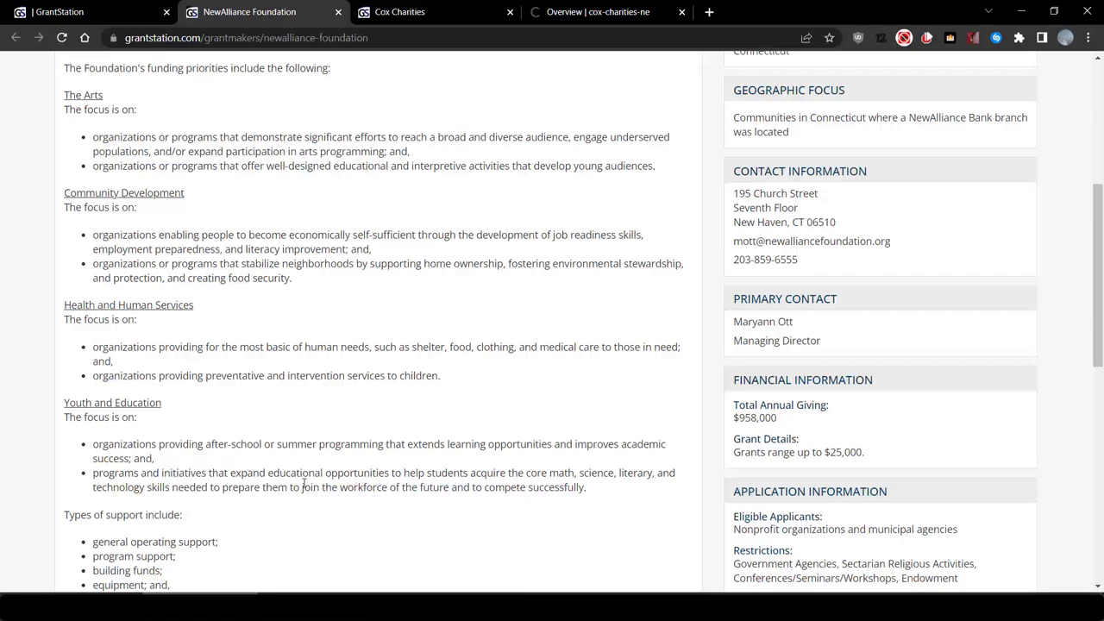
{"action": "mouse_move", "coordinate": [738, 462]}
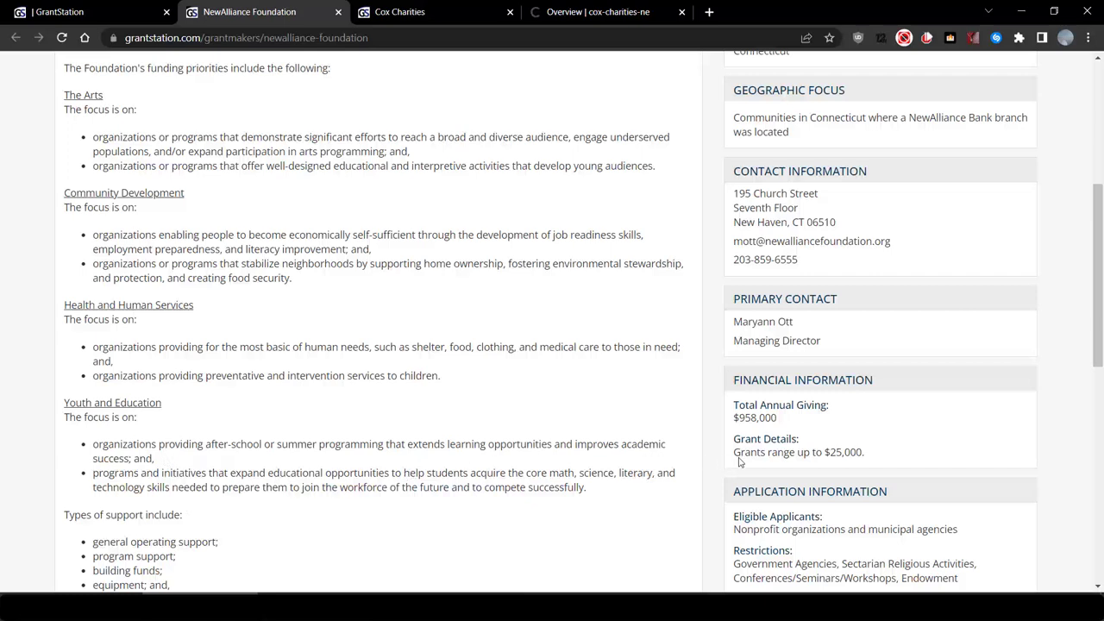
{"action": "mouse_move", "coordinate": [880, 455]}
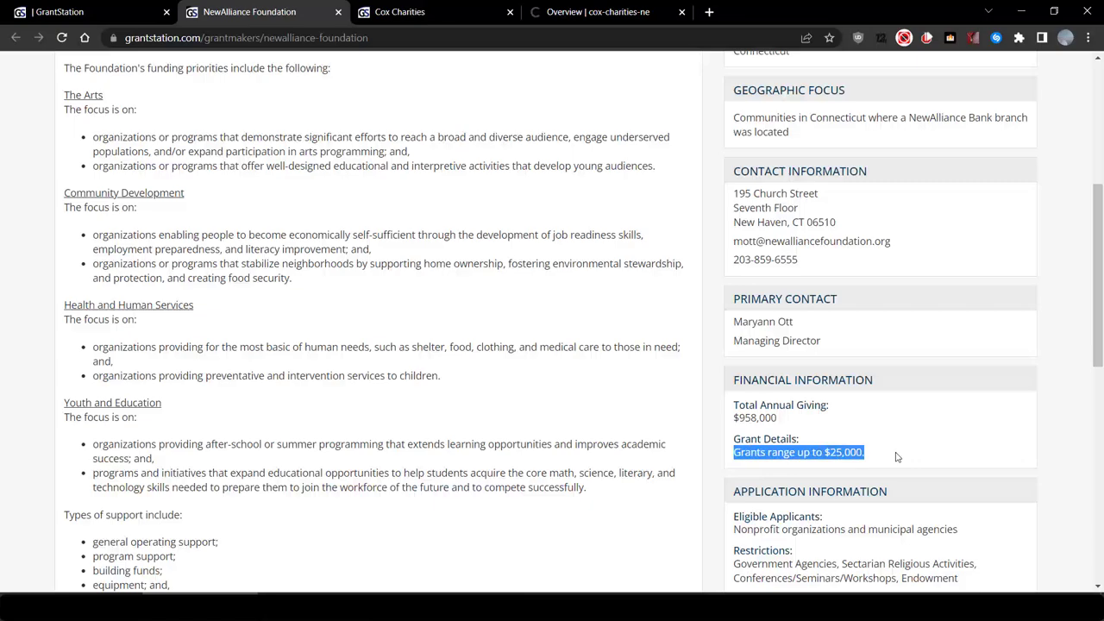
{"action": "scroll", "scroll_direction": "down", "scroll_amount": 3}
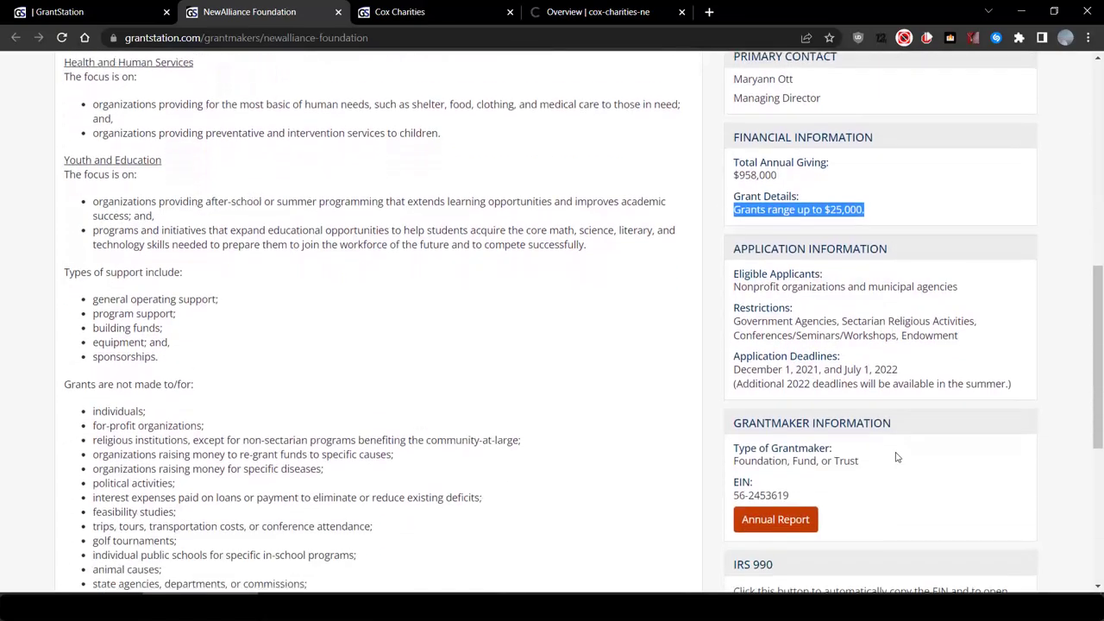
{"action": "scroll", "scroll_direction": "down", "scroll_amount": 3}
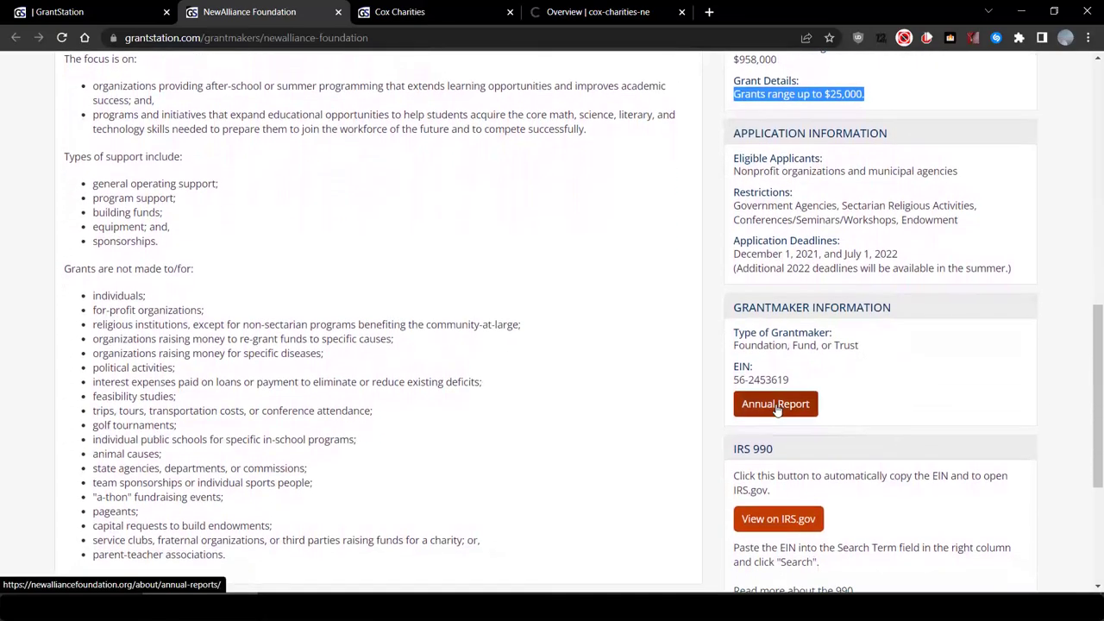
View the NewAlliance Foundation FY 2020 annual report PDF.
{"action": "left_click", "coordinate": [776, 403]}
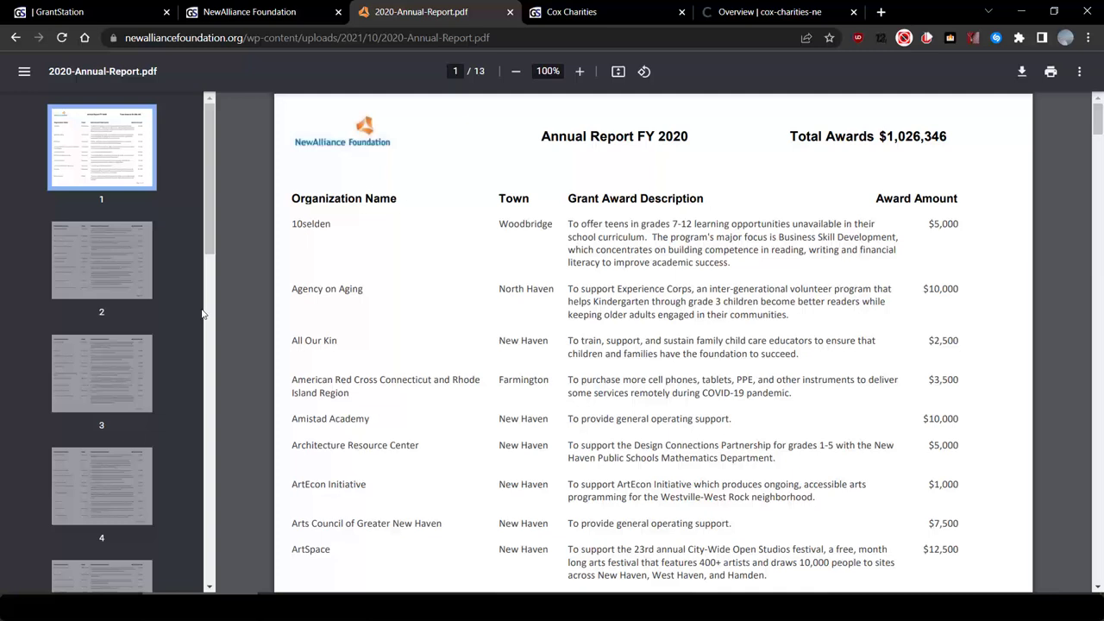
{"action": "mouse_move", "coordinate": [465, 315]}
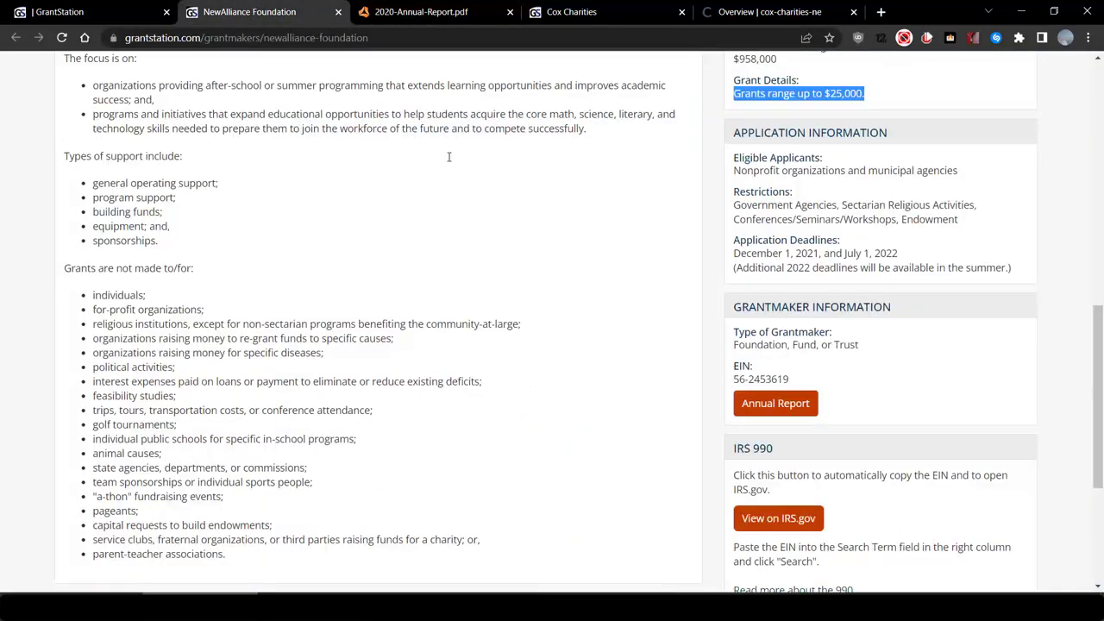
Save NewAlliance Foundation to my grantmakers.
{"action": "scroll", "scroll_direction": "up", "scroll_amount": 3}
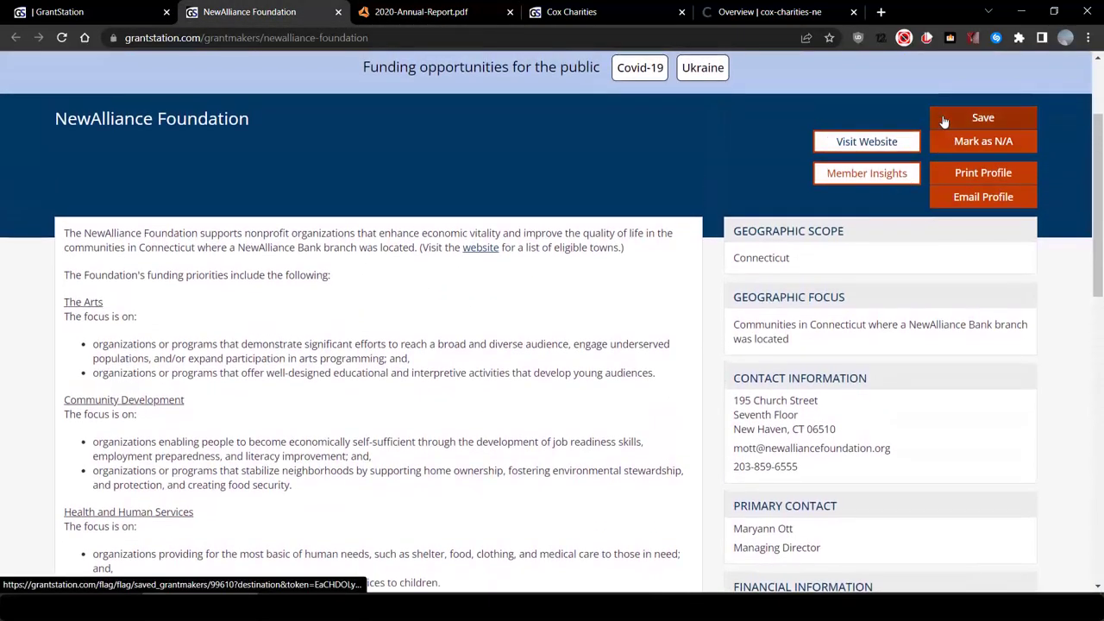
{"action": "left_click", "coordinate": [983, 117]}
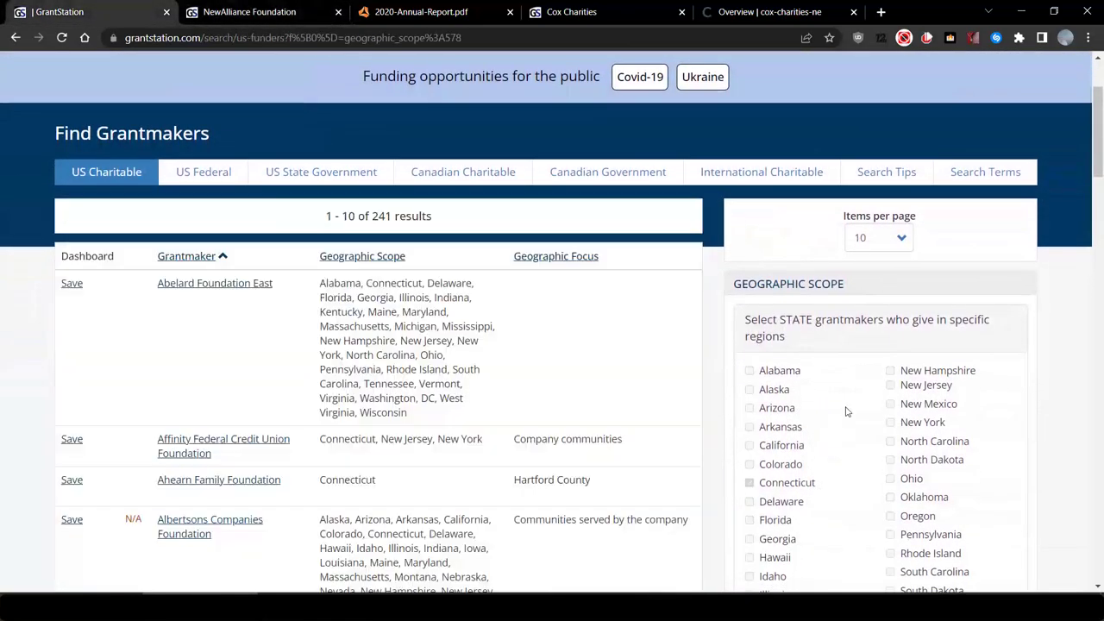
Add At-Risk Youth under Social Services & Issues to the grantmaker search.
{"action": "left_click", "coordinate": [749, 482]}
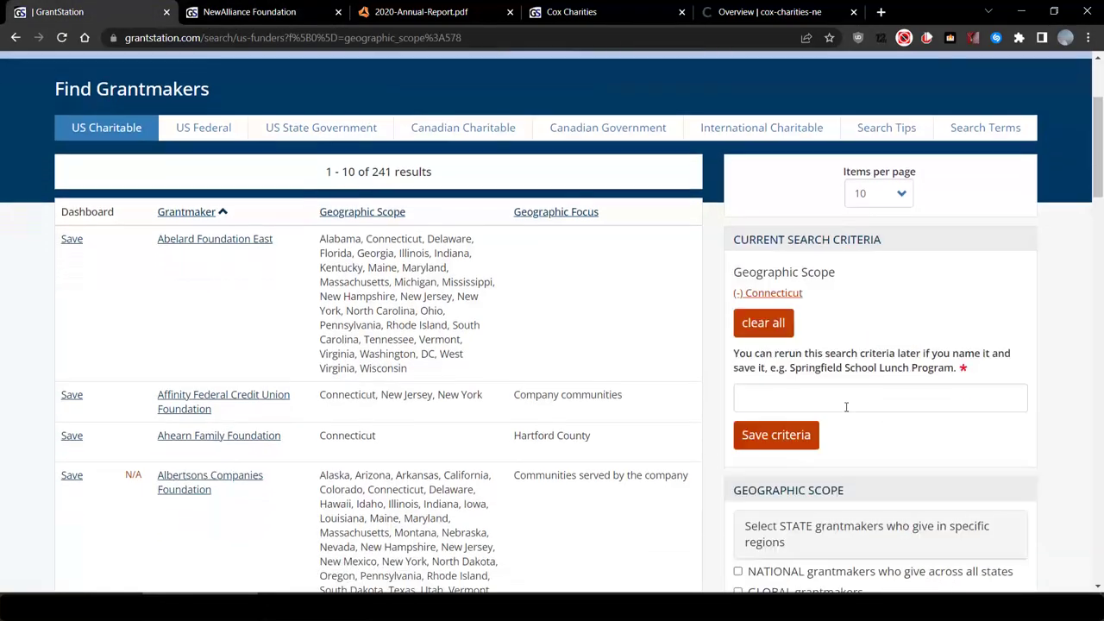
{"action": "scroll", "scroll_direction": "down", "scroll_amount": 3}
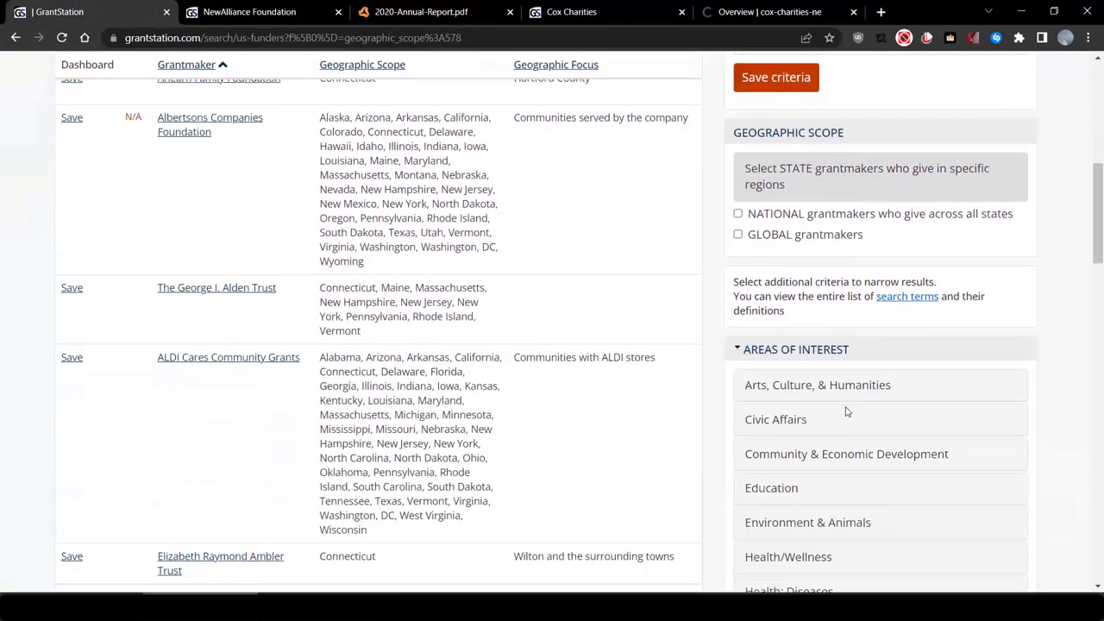
{"action": "scroll", "scroll_direction": "down", "scroll_amount": 3}
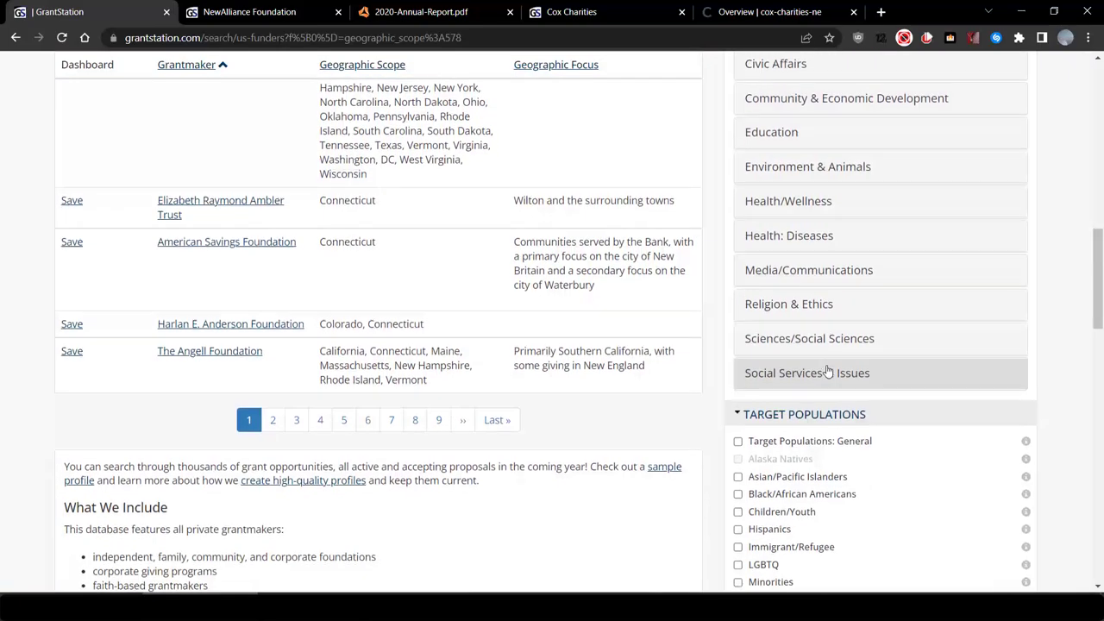
{"action": "left_click", "coordinate": [807, 372]}
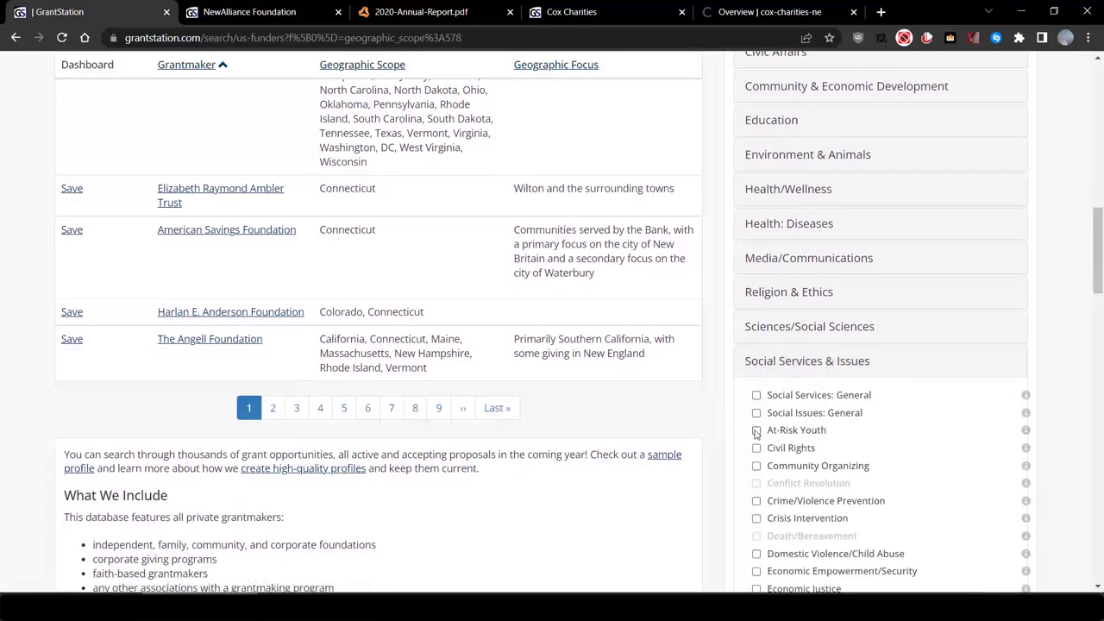
{"action": "left_click", "coordinate": [755, 431]}
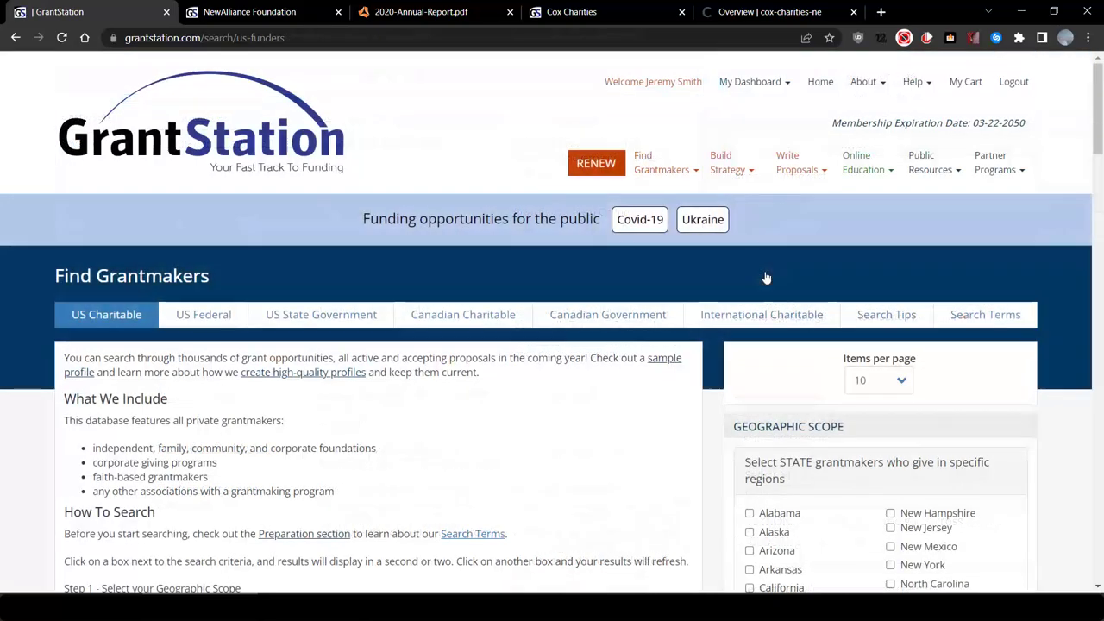
Filter grantmakers to Connecticut and add Biodiversity under Environment & Animals.
{"action": "scroll", "scroll_direction": "down", "scroll_amount": 3}
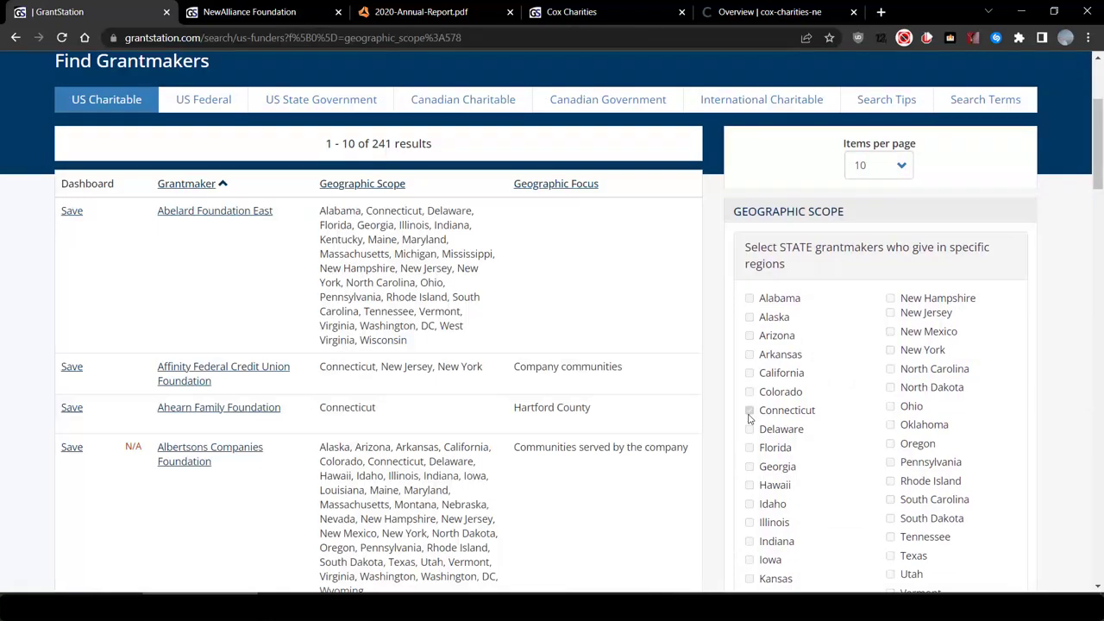
{"action": "left_click", "coordinate": [748, 410]}
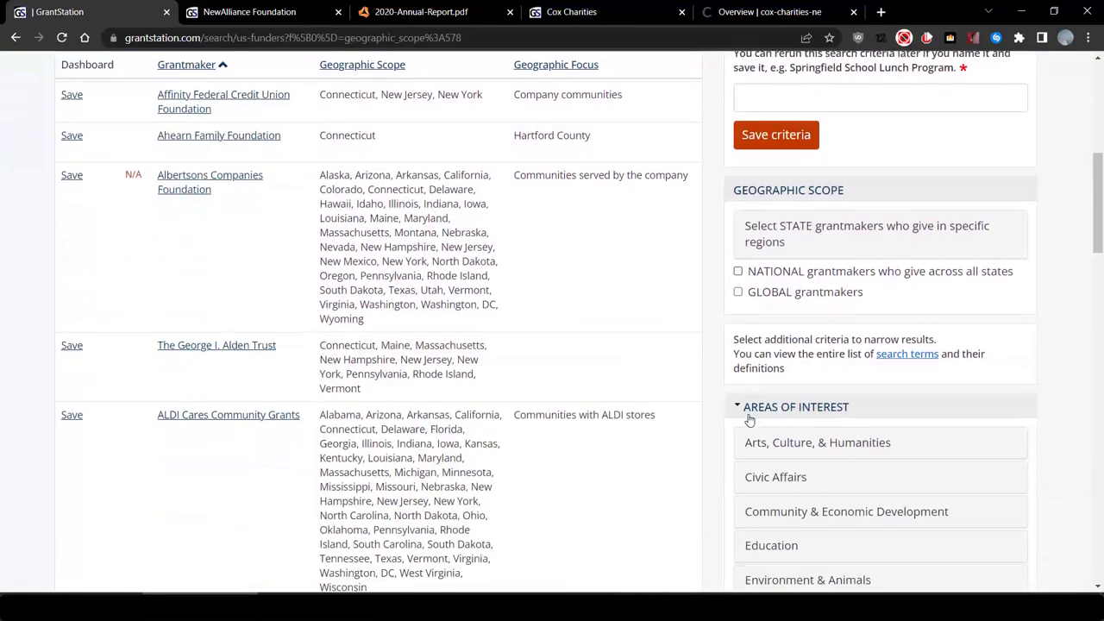
{"action": "scroll", "scroll_direction": "down", "scroll_amount": 3}
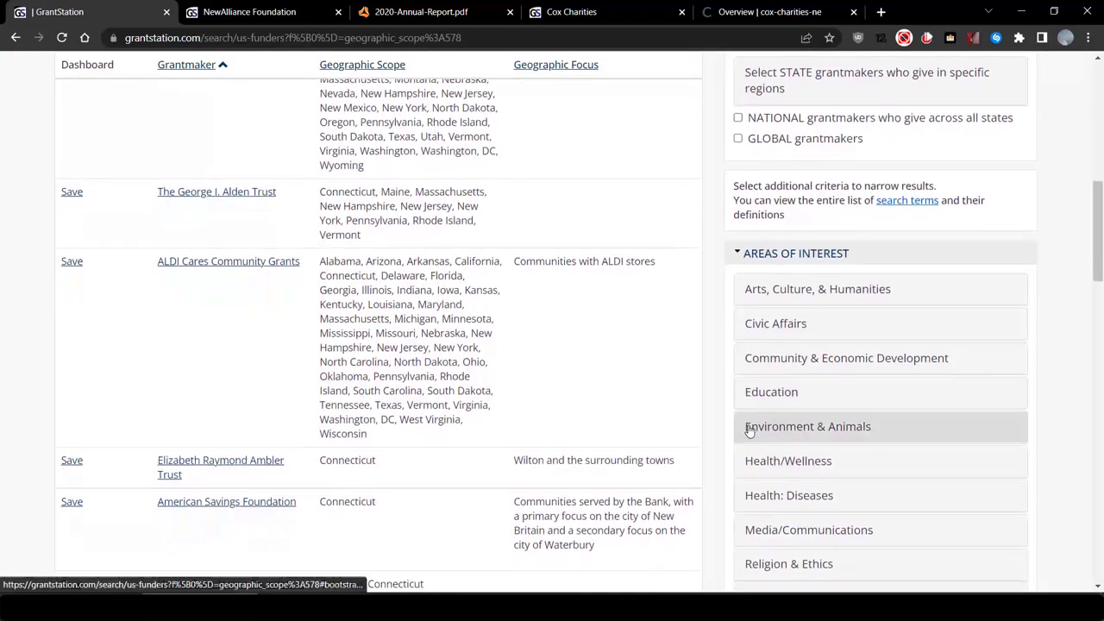
{"action": "left_click", "coordinate": [807, 426]}
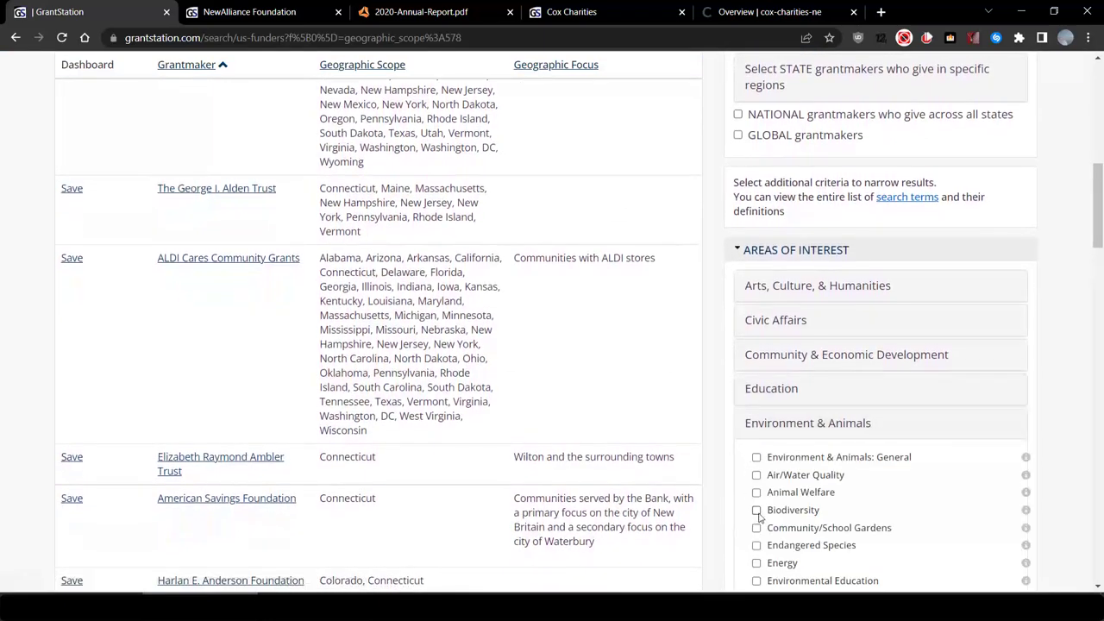
{"action": "left_click", "coordinate": [756, 510]}
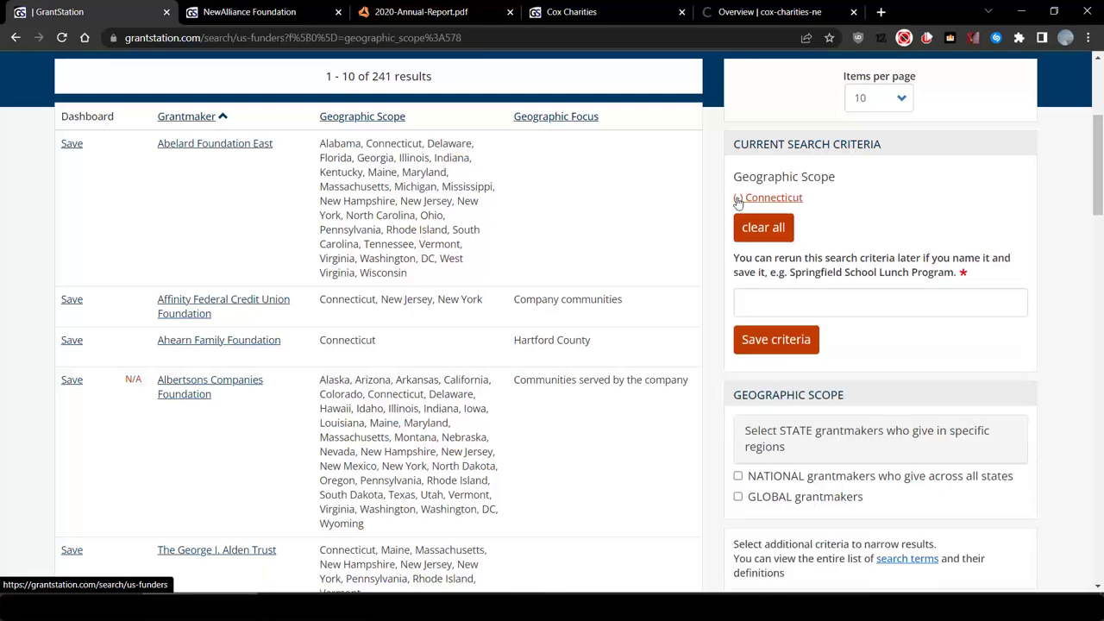
{"action": "scroll", "scroll_direction": "down", "scroll_amount": 3}
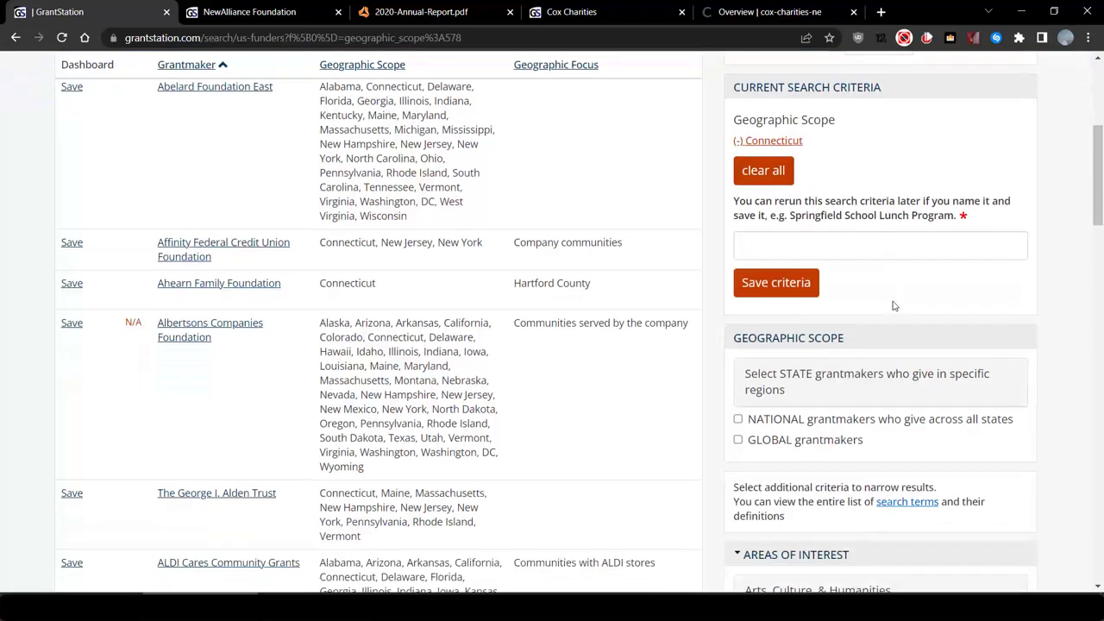